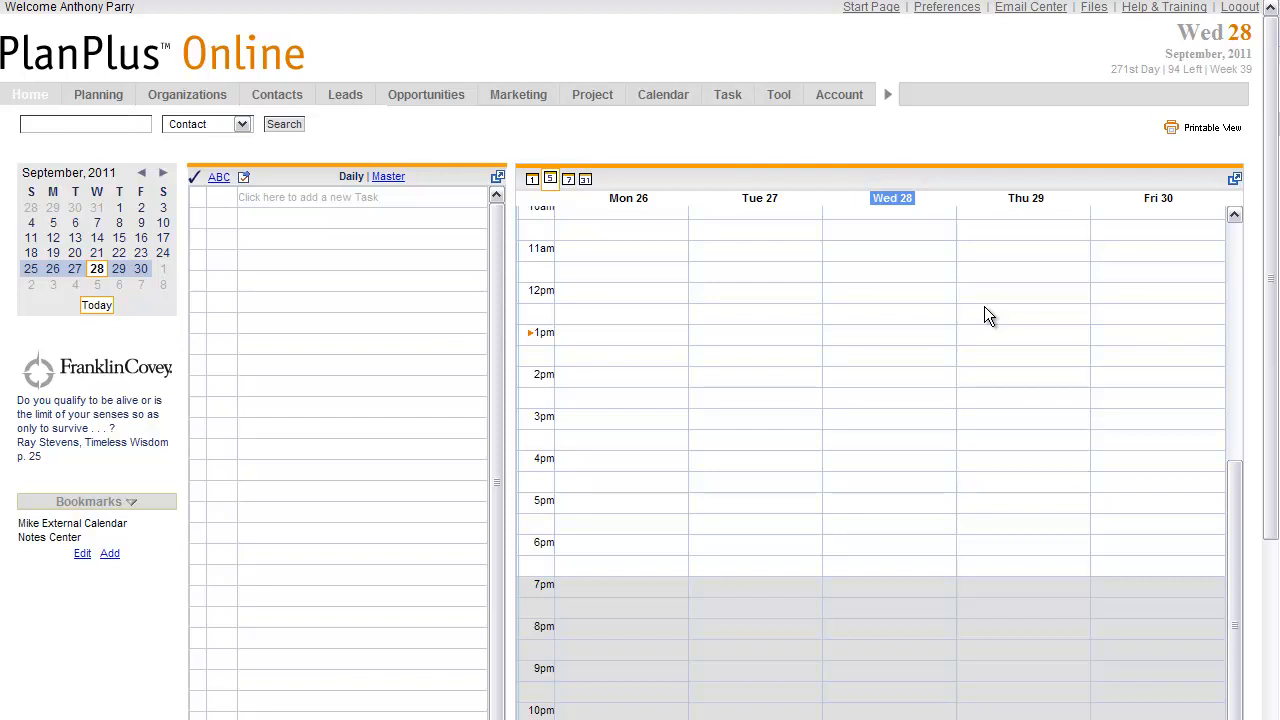
- Reach the Data Import/Export page from the Account menu
left_click(839, 94)
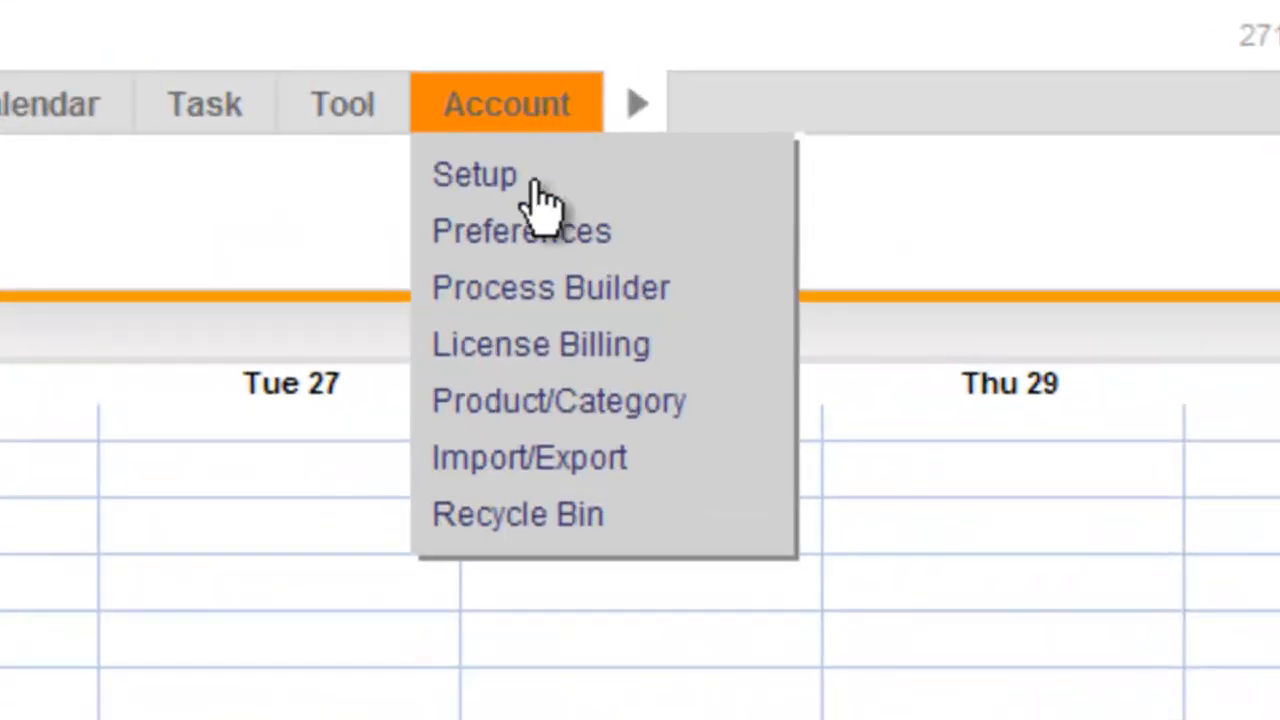
mouse_move(529, 458)
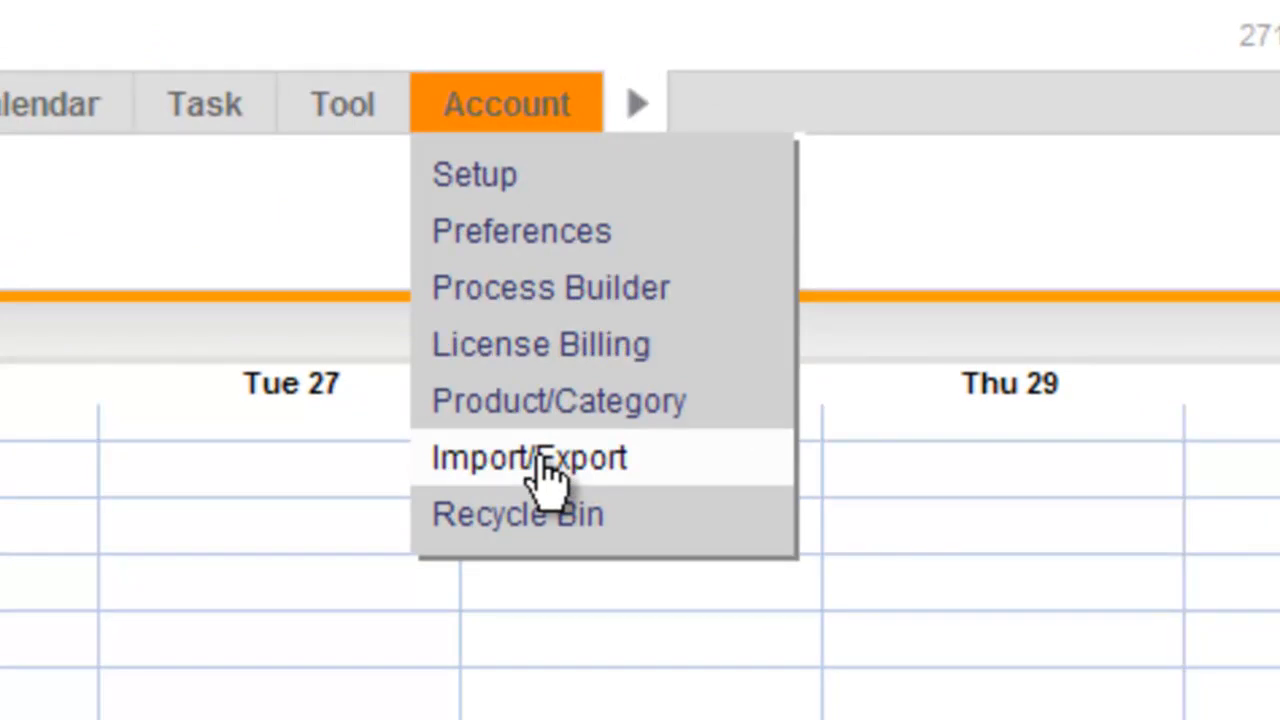
left_click(528, 457)
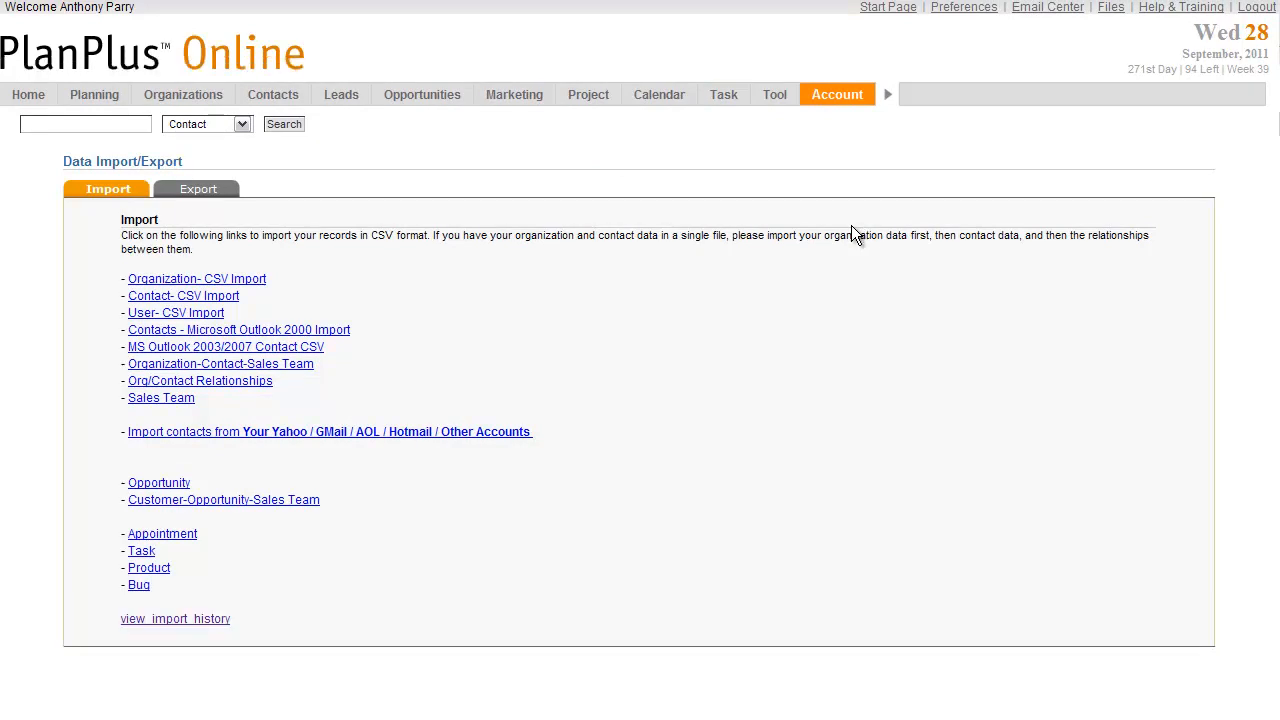
mouse_move(248, 302)
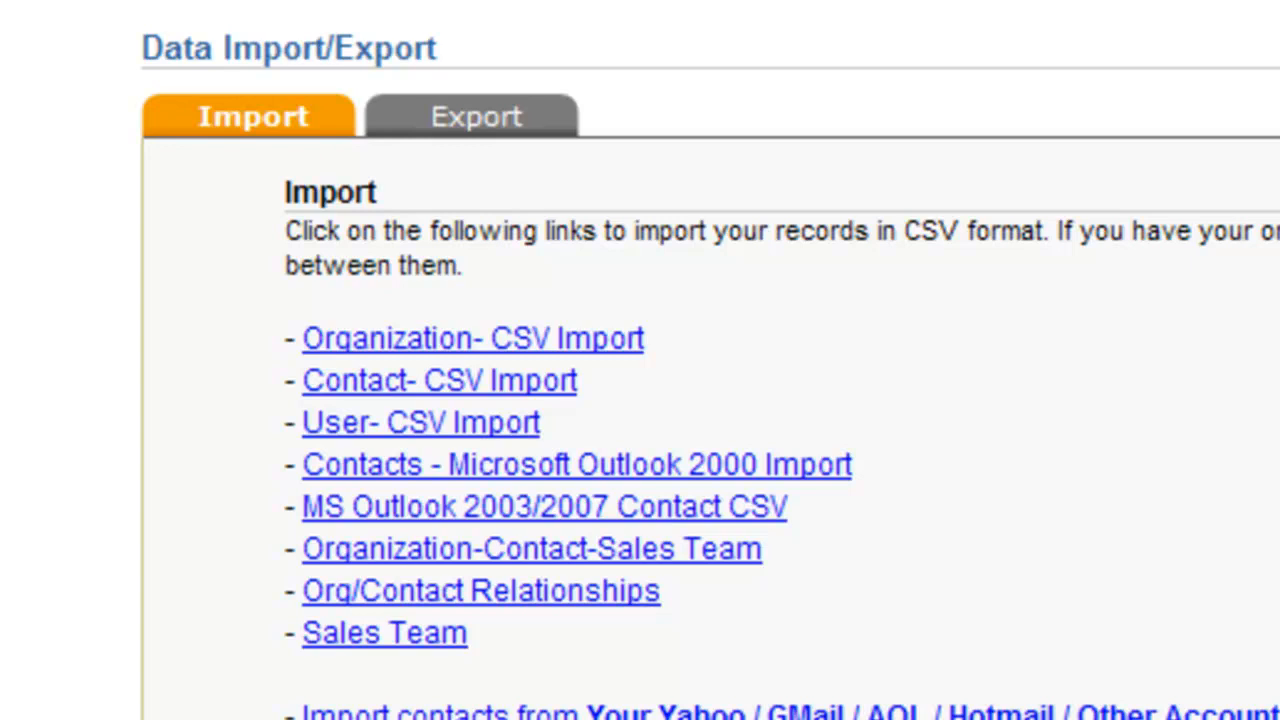
mouse_move(935, 360)
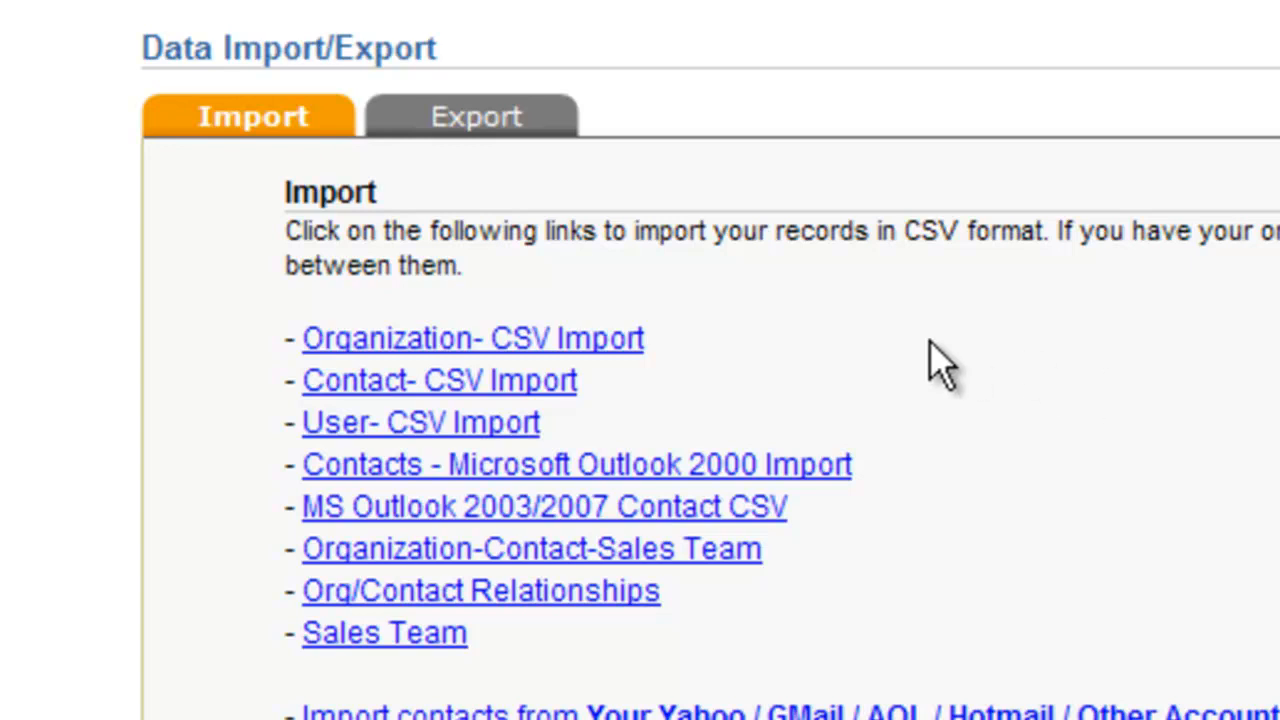
mouse_move(655, 340)
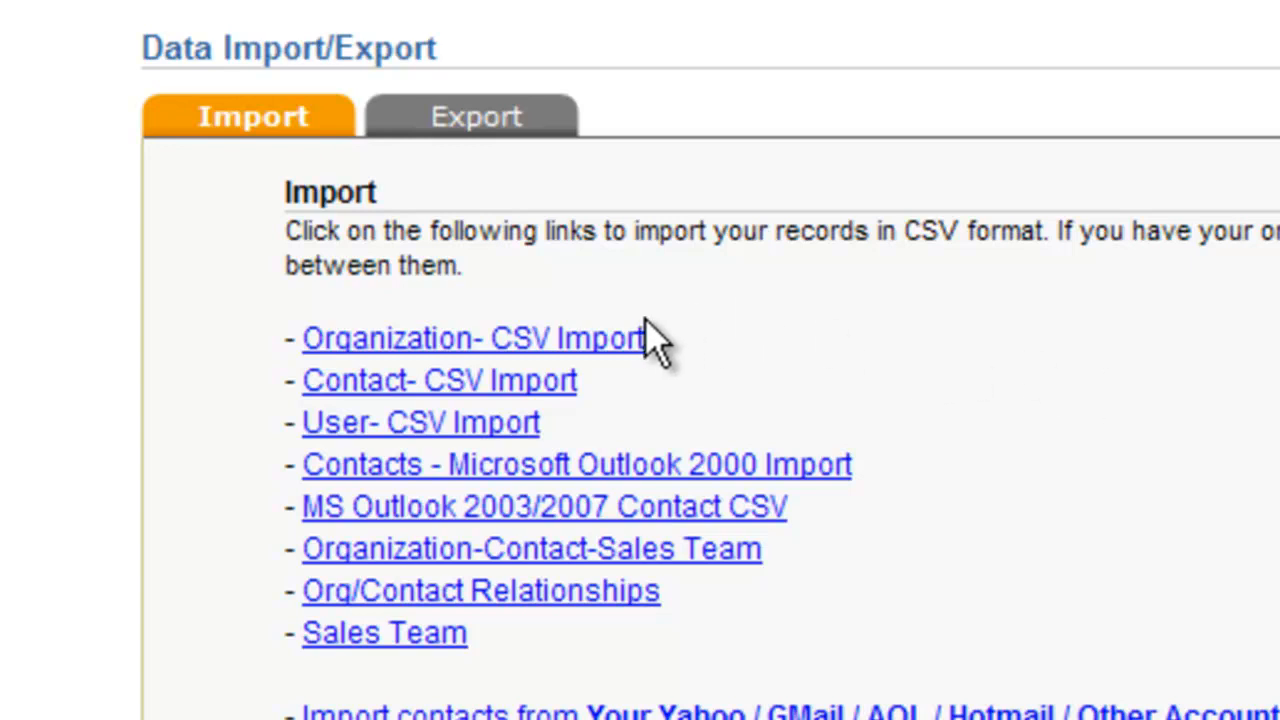
mouse_move(718, 355)
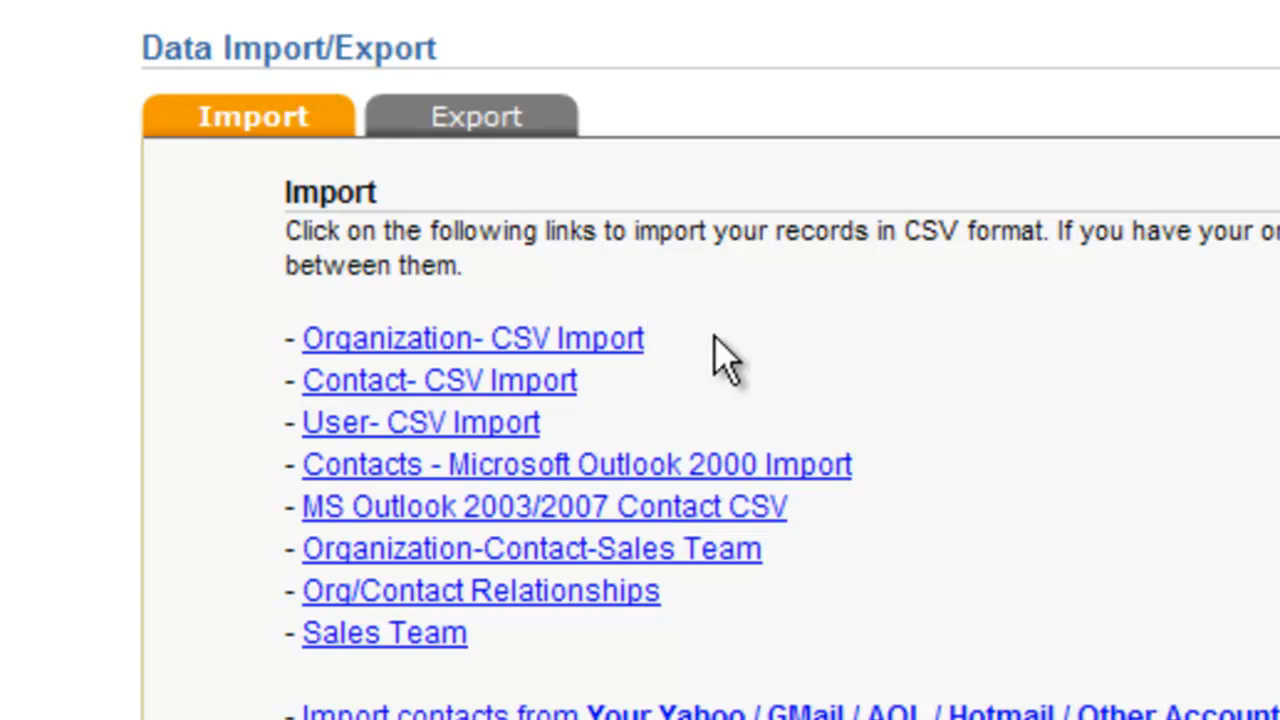
mouse_move(1045, 375)
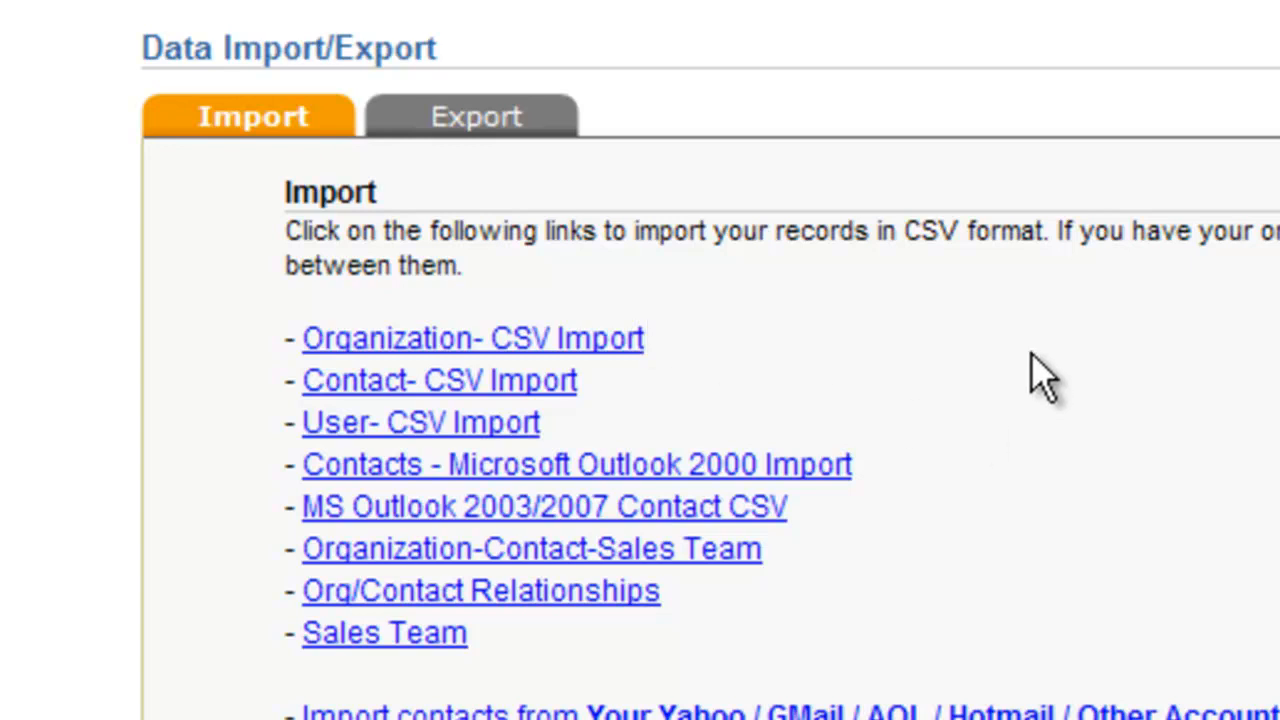
mouse_move(625, 395)
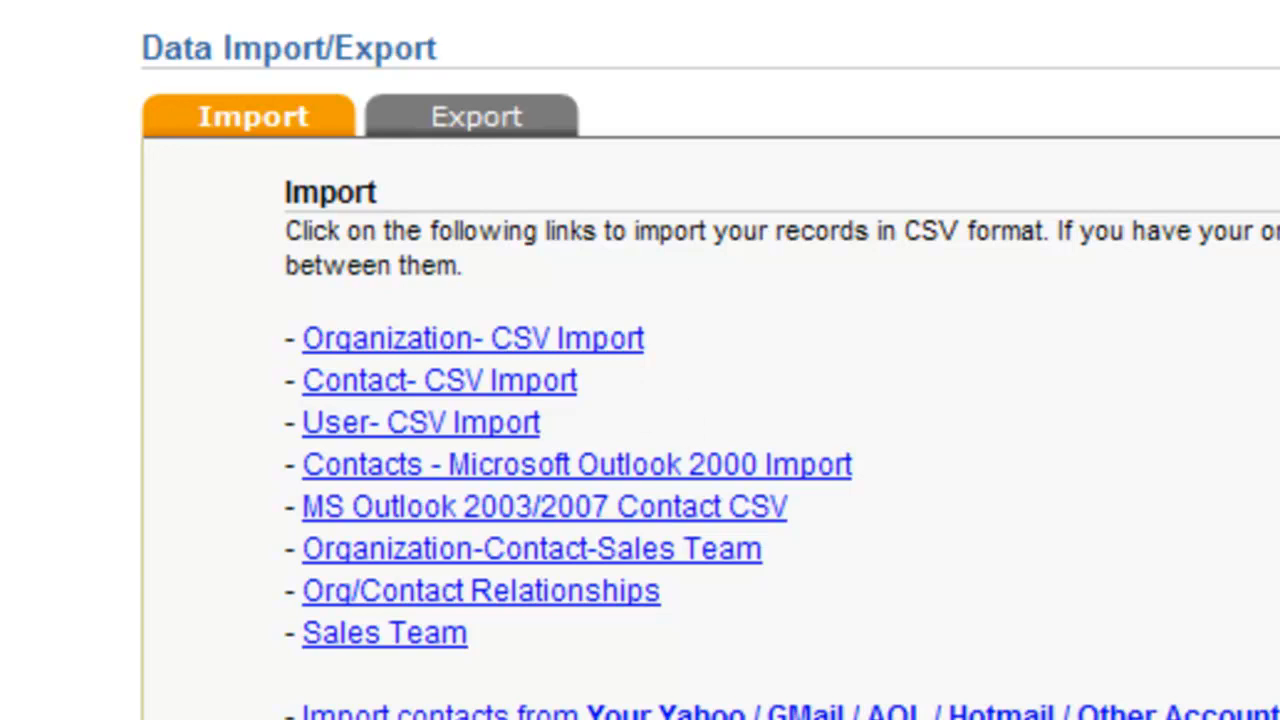
mouse_move(805, 575)
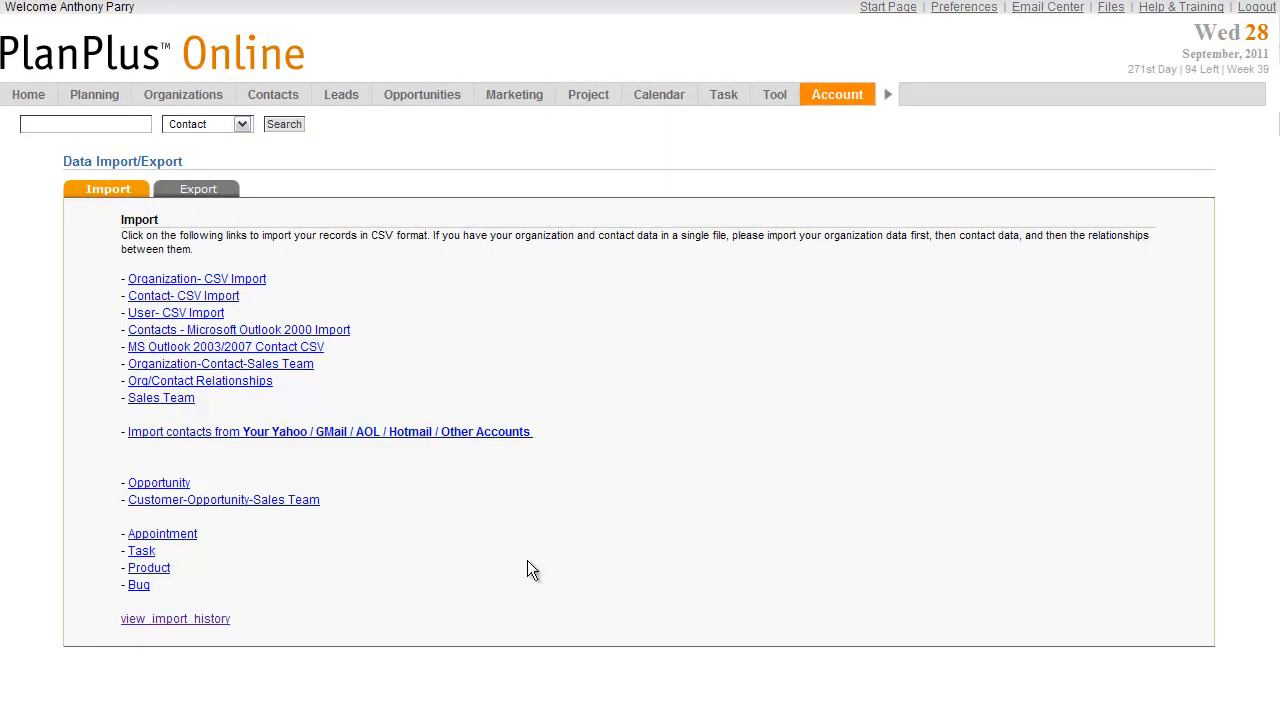
mouse_move(718, 653)
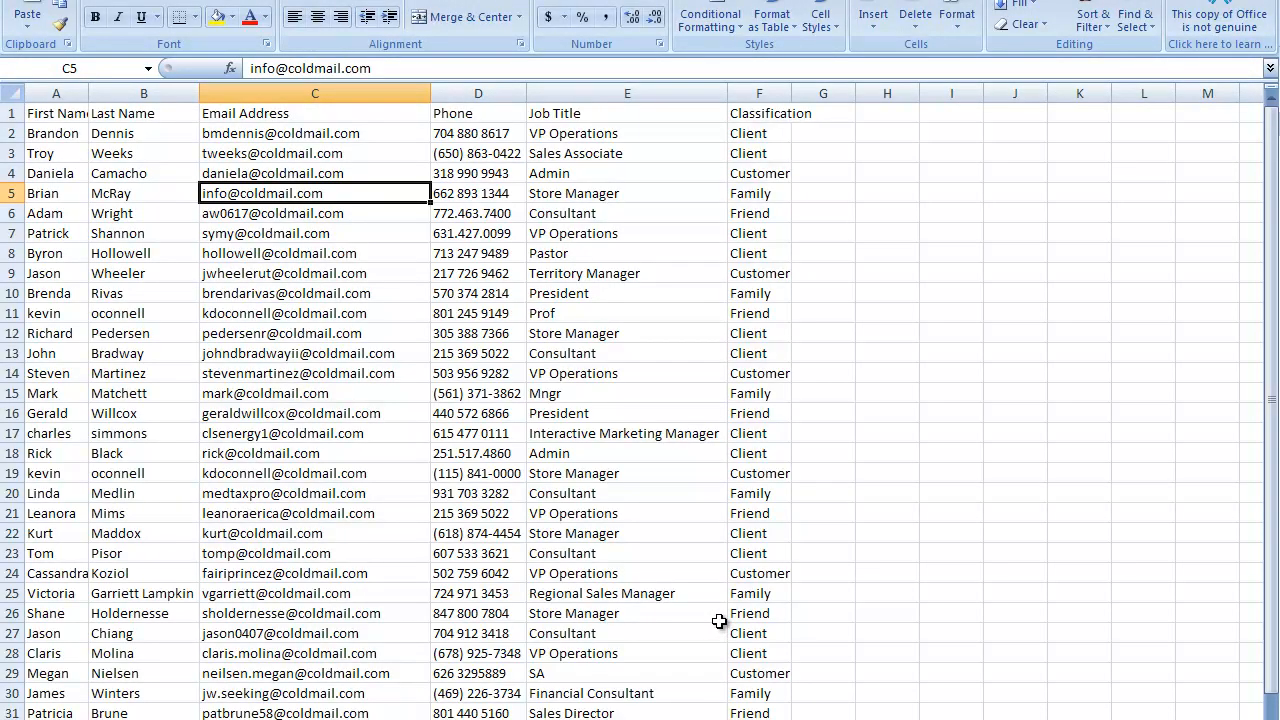
mouse_move(361, 133)
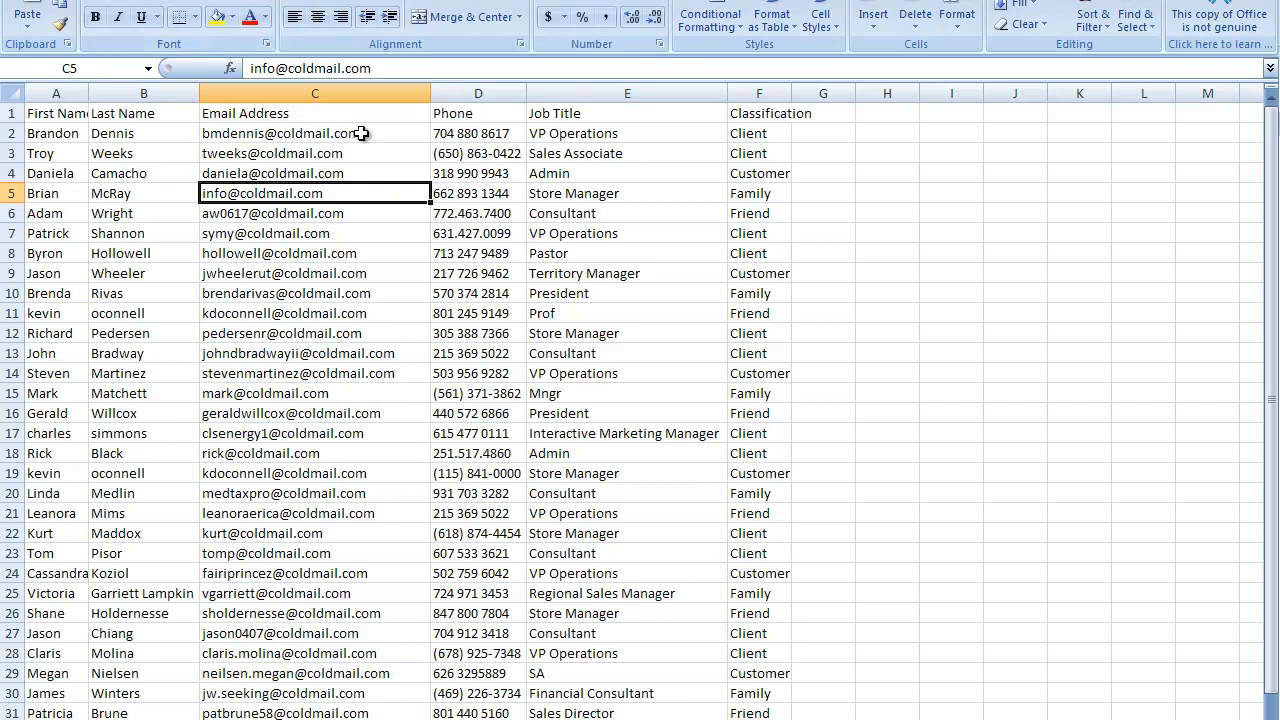
mouse_move(740, 127)
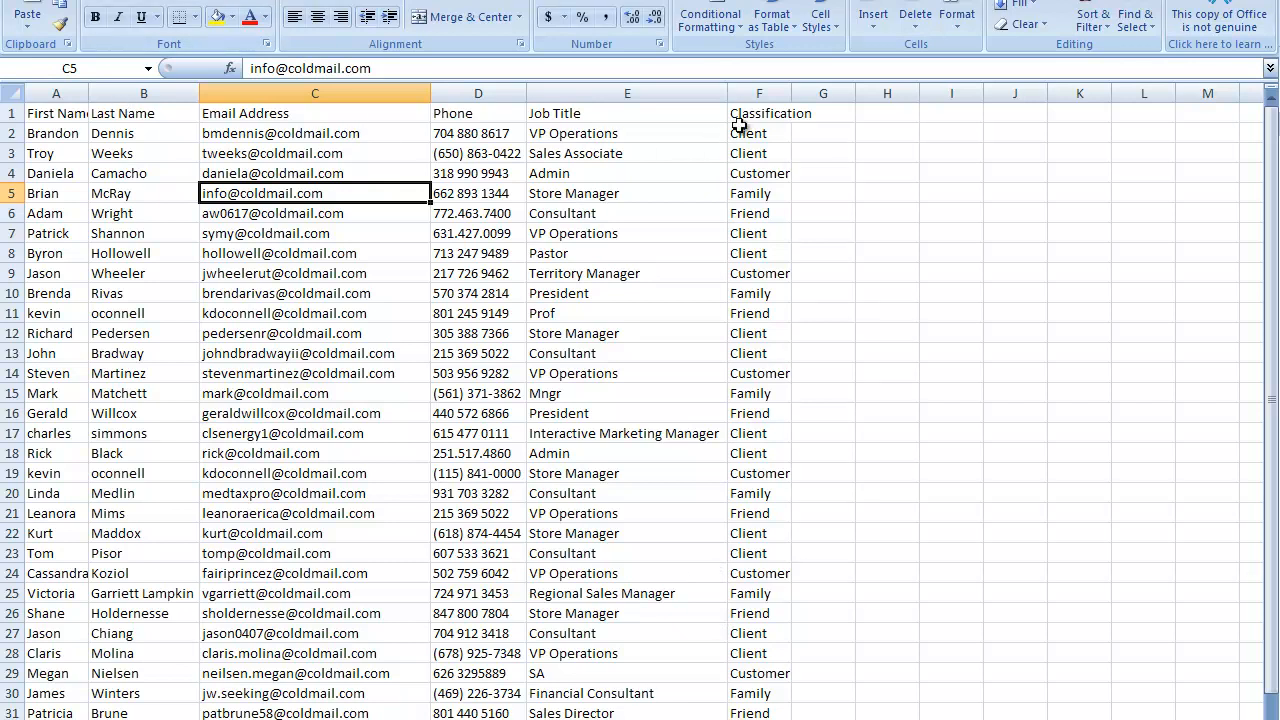
- Select the Classification heading and save the contact list as AdminContacts2
left_click(759, 113)
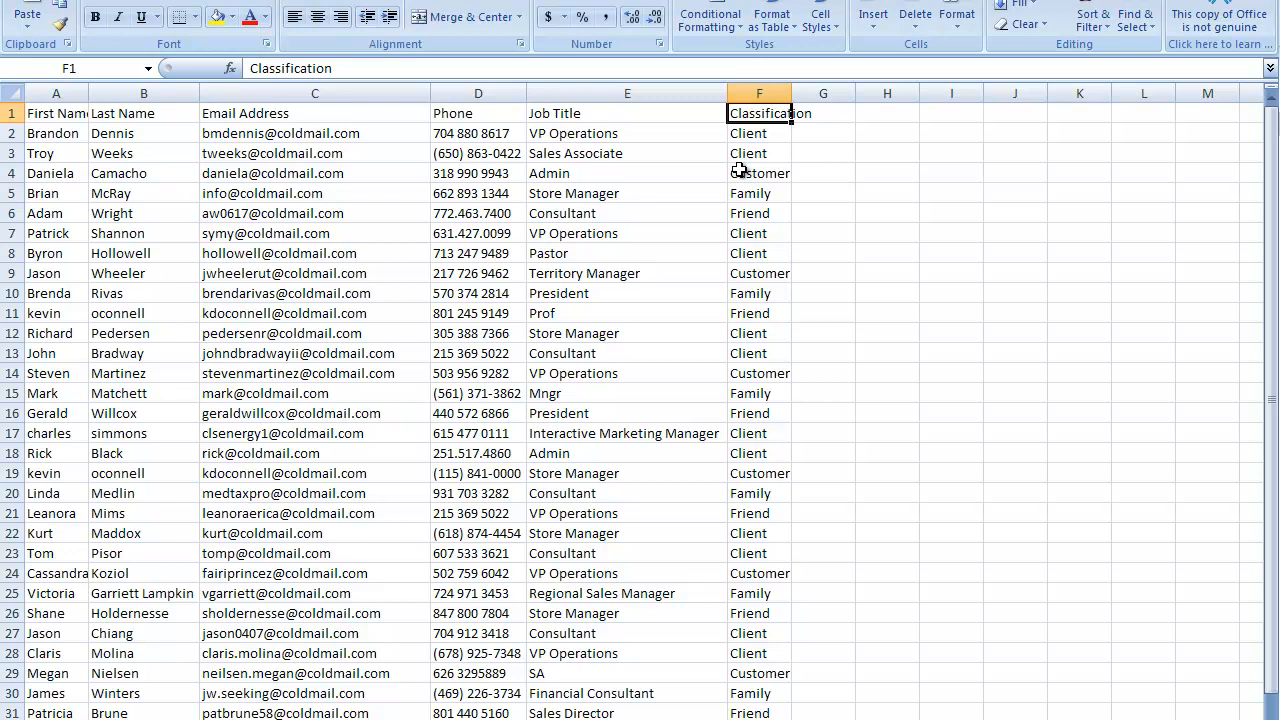
mouse_move(590, 182)
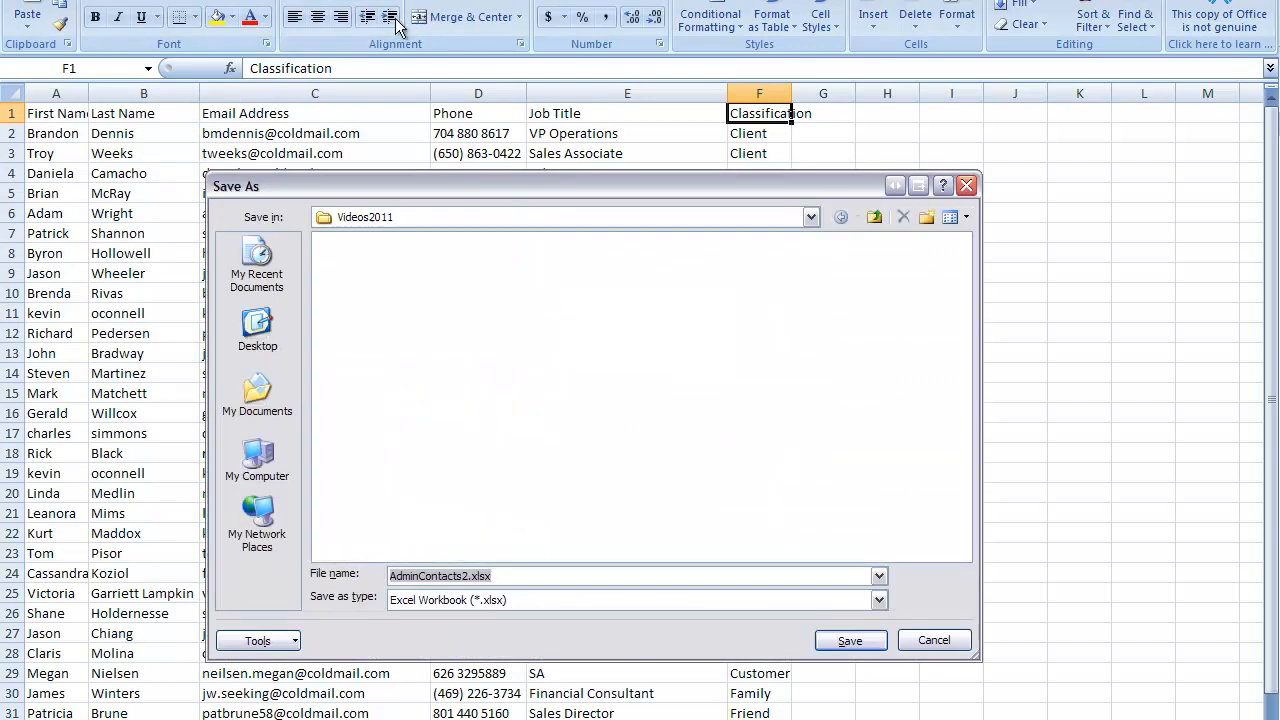
left_click(878, 599)
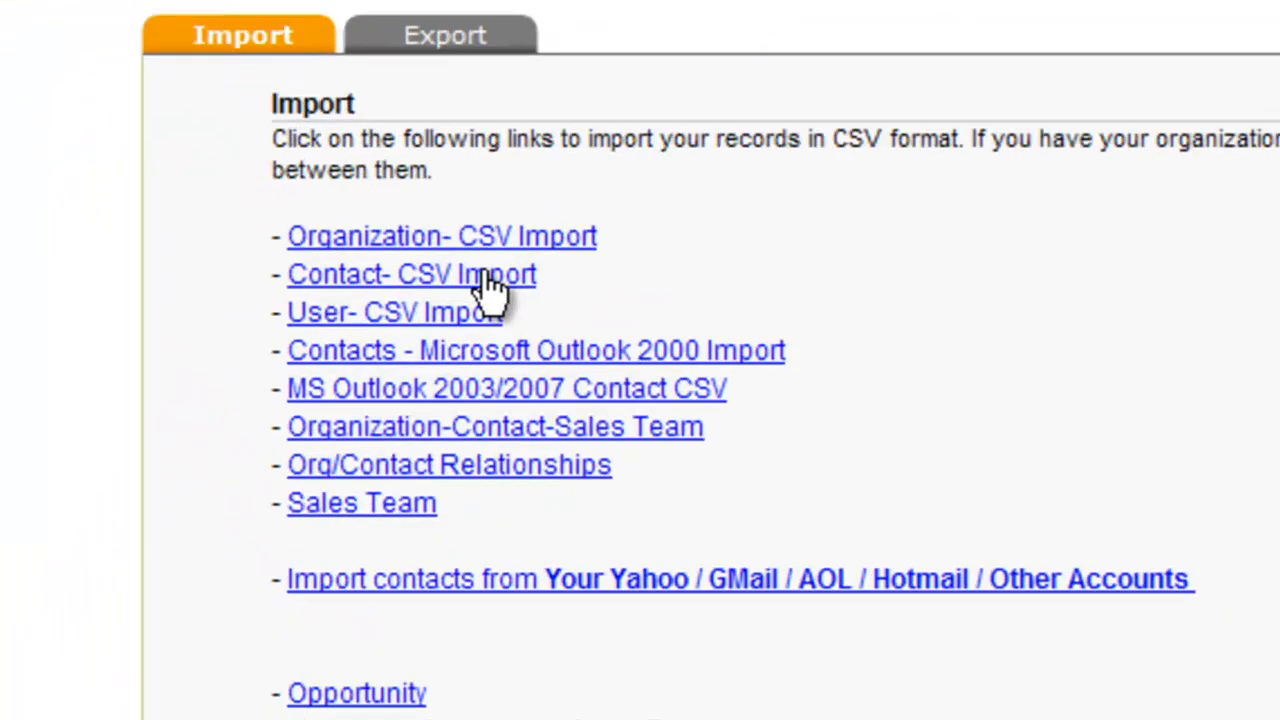
- Submit AdminContacts2.csv as a Contact CSV import with the default session and merge-on-name option
left_click(411, 274)
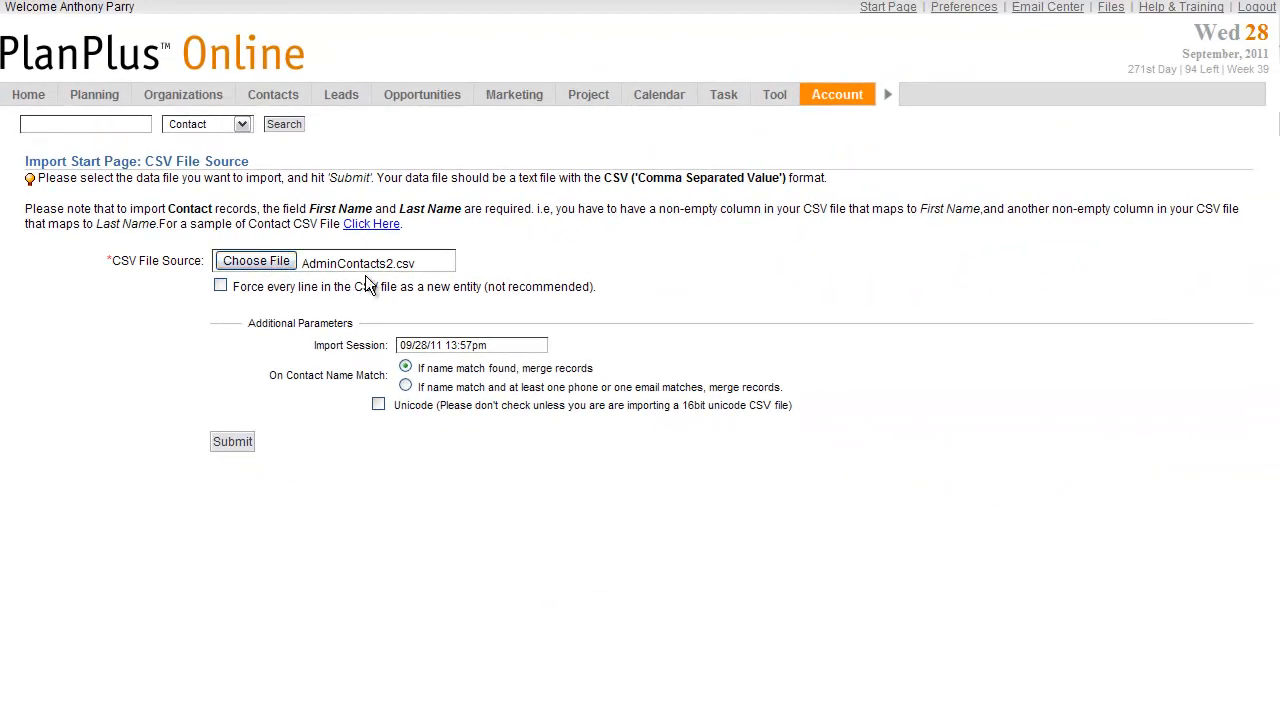
mouse_move(437, 320)
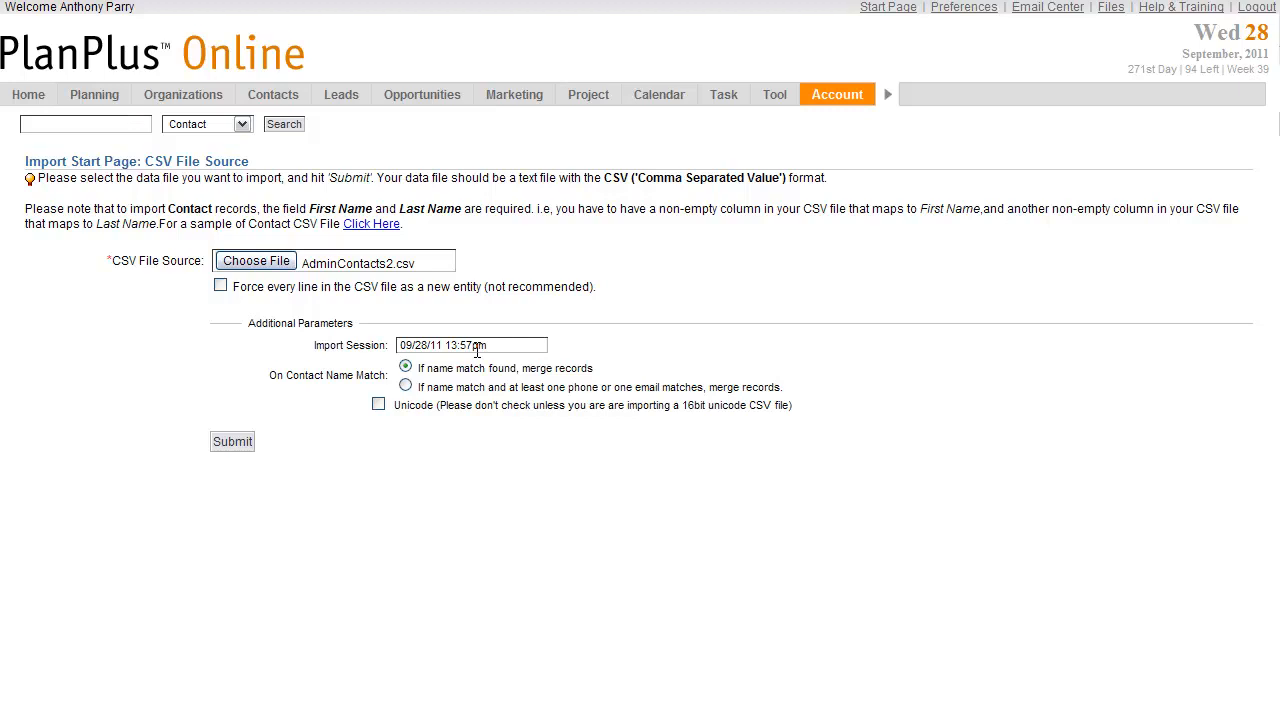
left_click(490, 345)
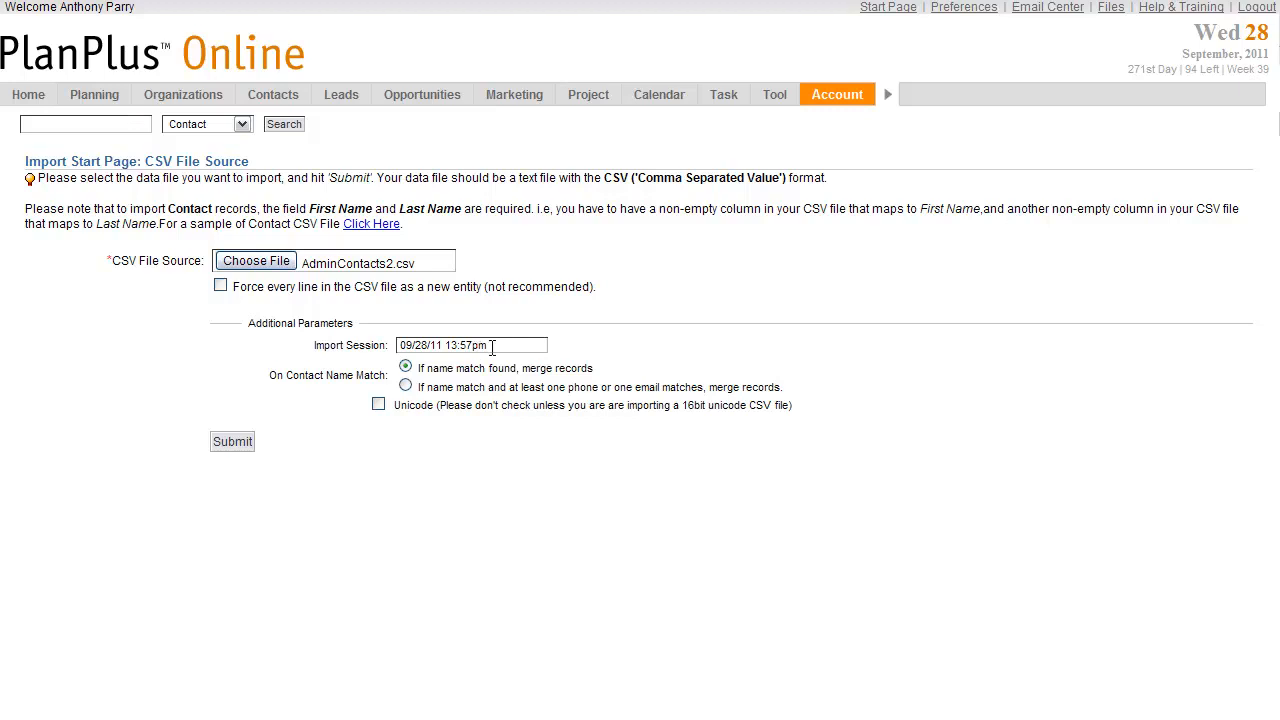
left_click(472, 345)
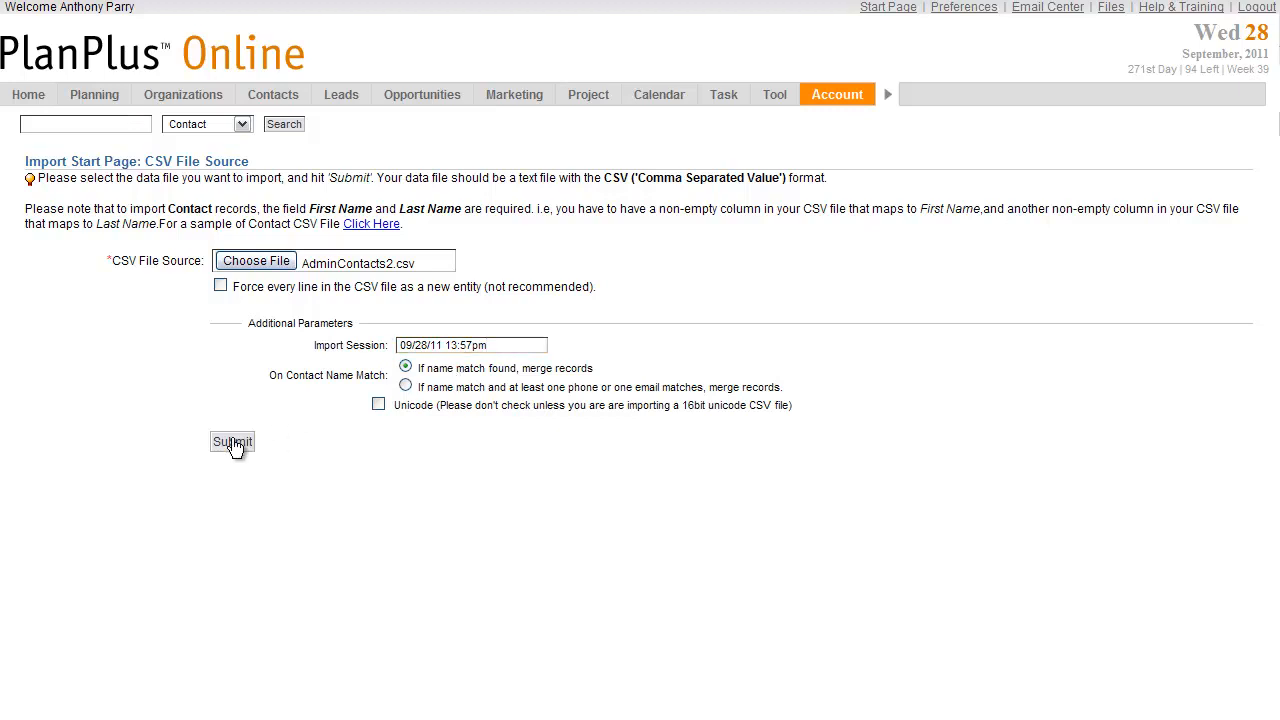
left_click(232, 442)
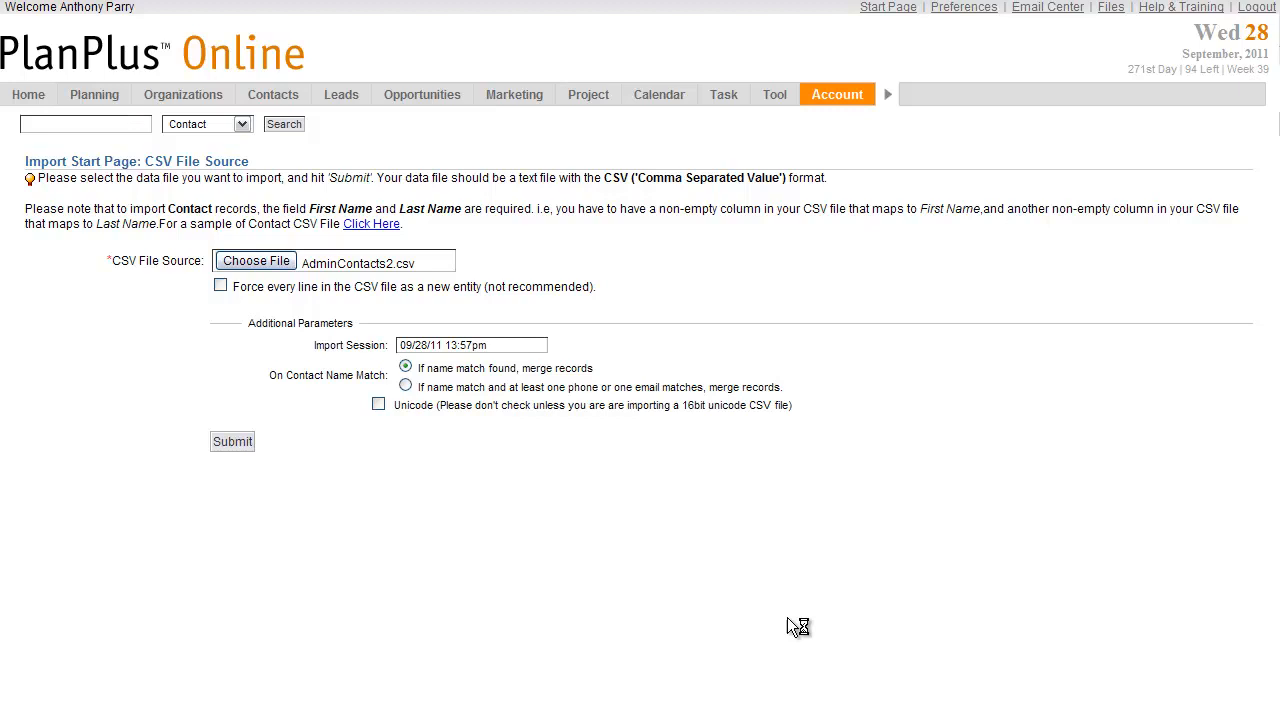
- Map the First Name column to '* First Name' and the Last Name column to '* Last Name'
left_click(232, 441)
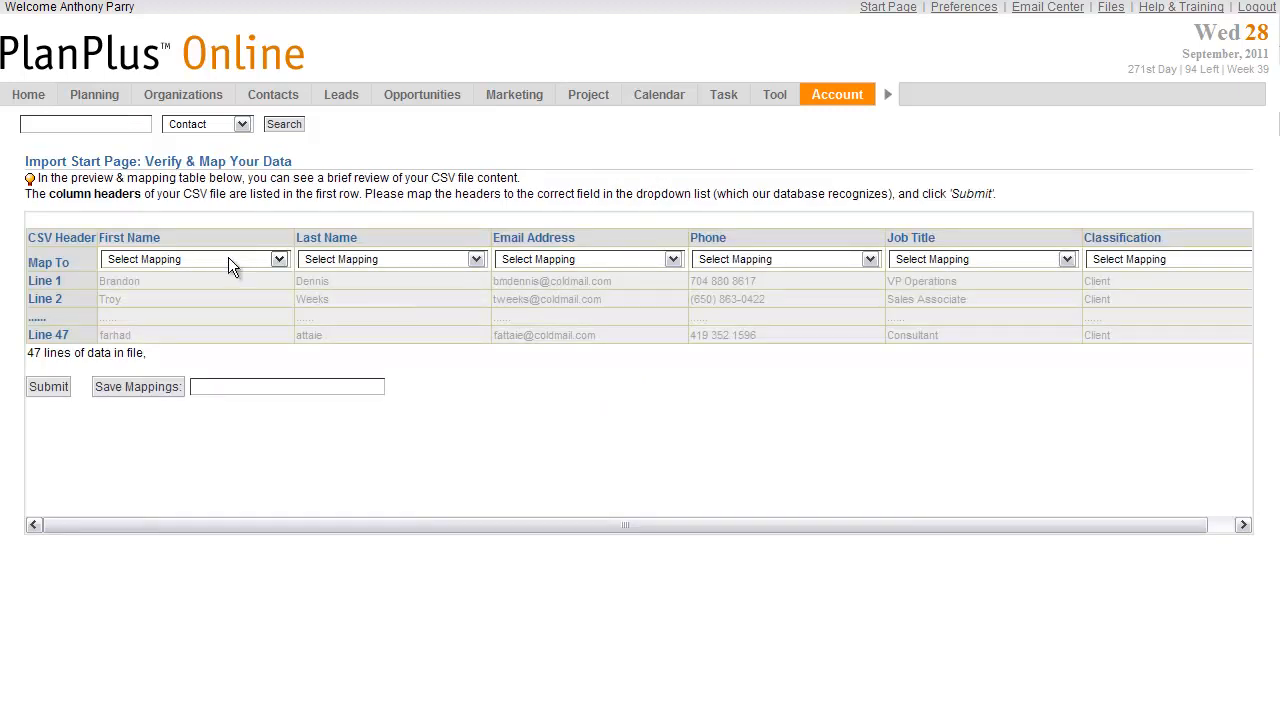
mouse_move(197, 243)
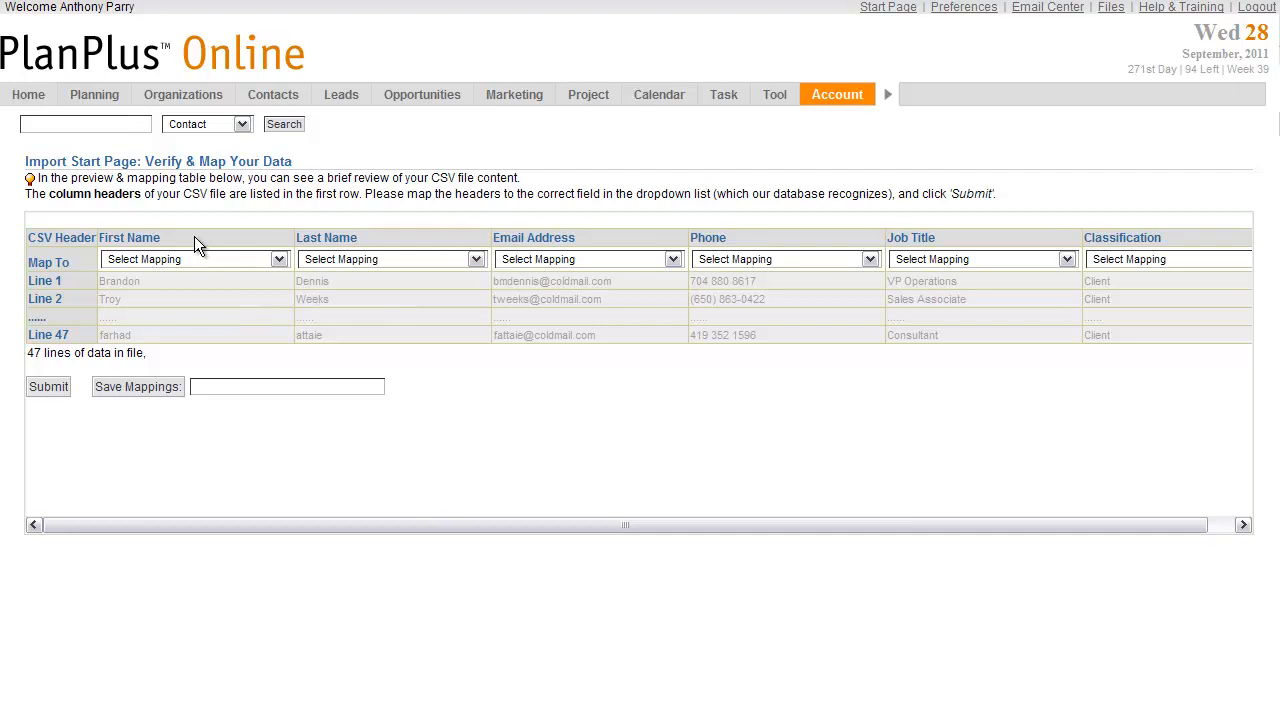
mouse_move(213, 270)
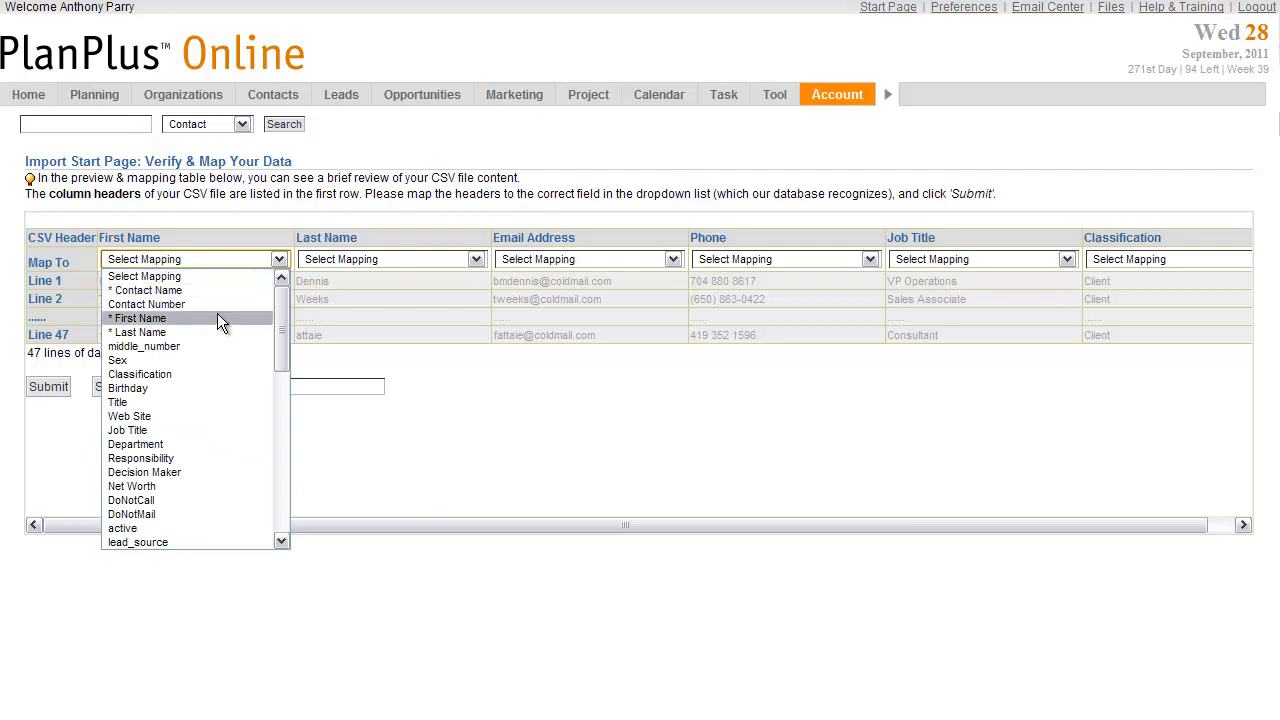
left_click(138, 318)
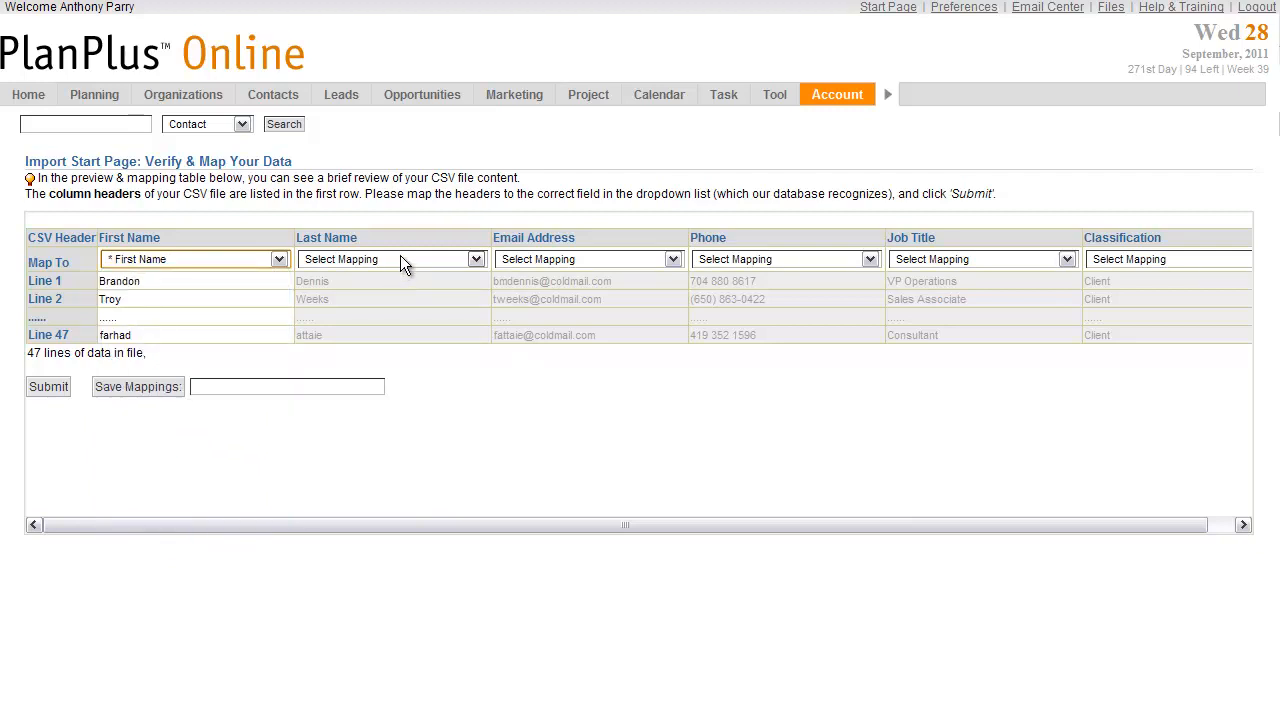
left_click(390, 259)
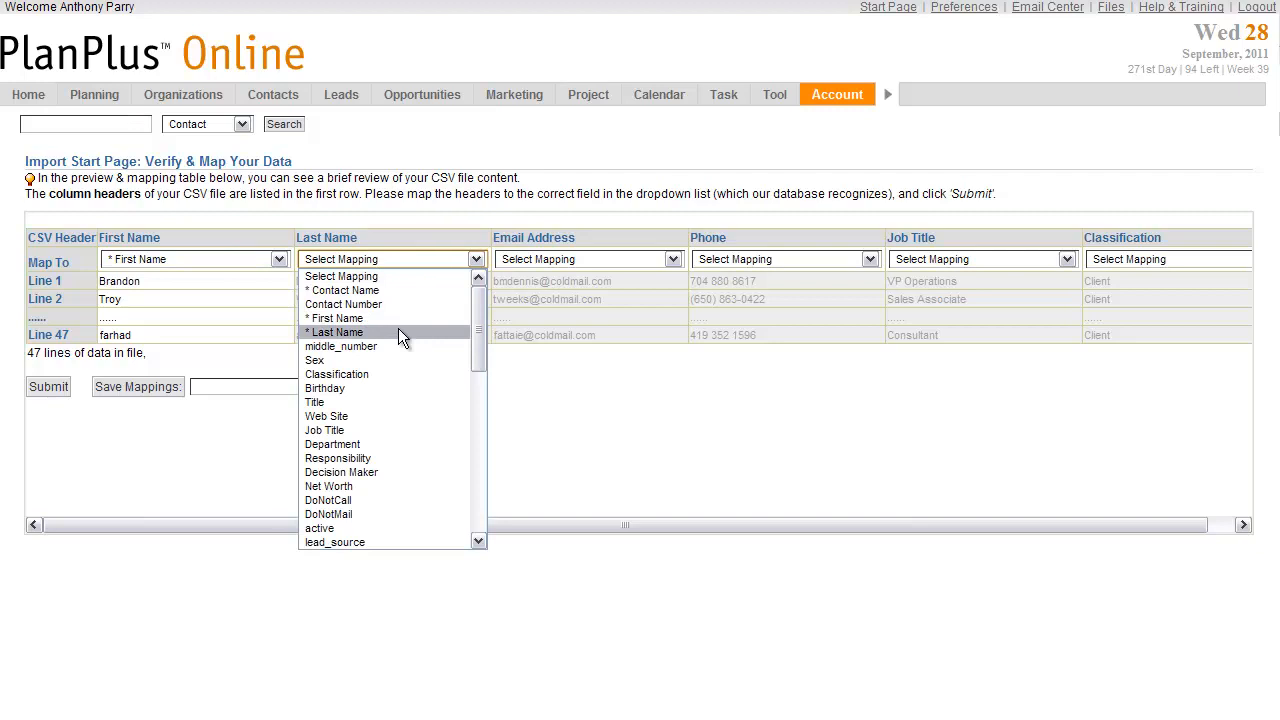
left_click(335, 332)
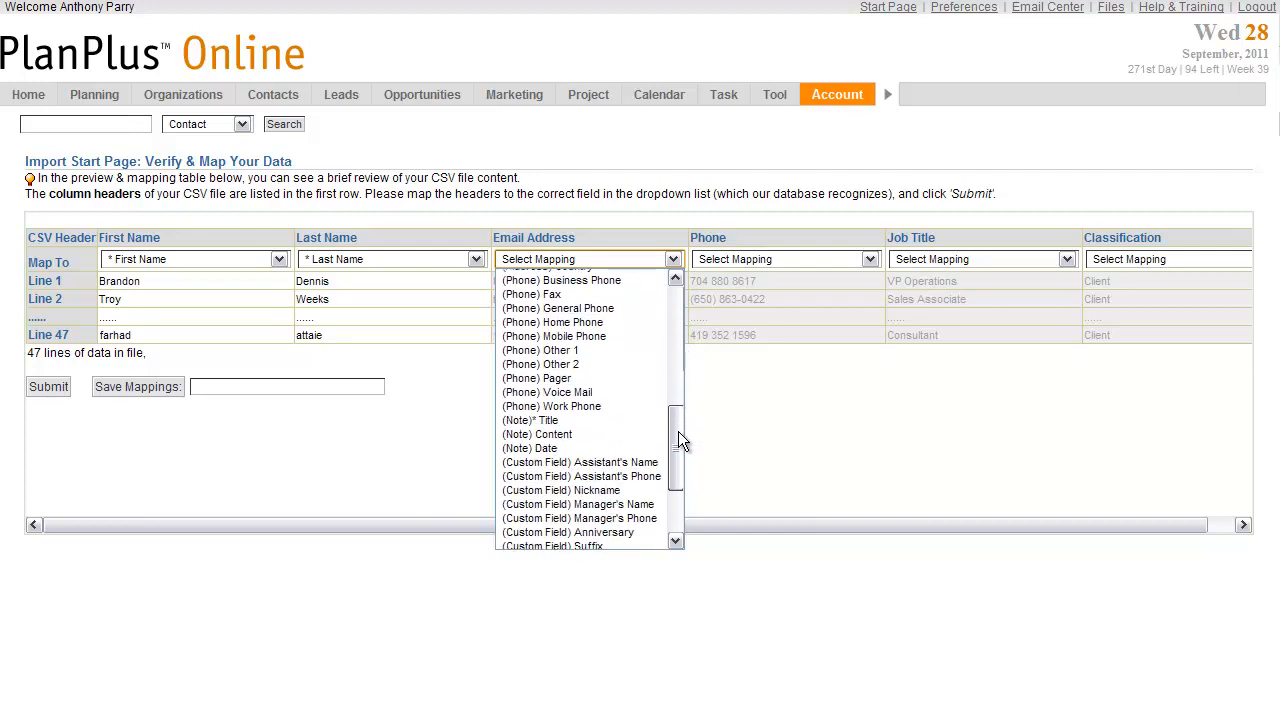
scroll("down", 3)
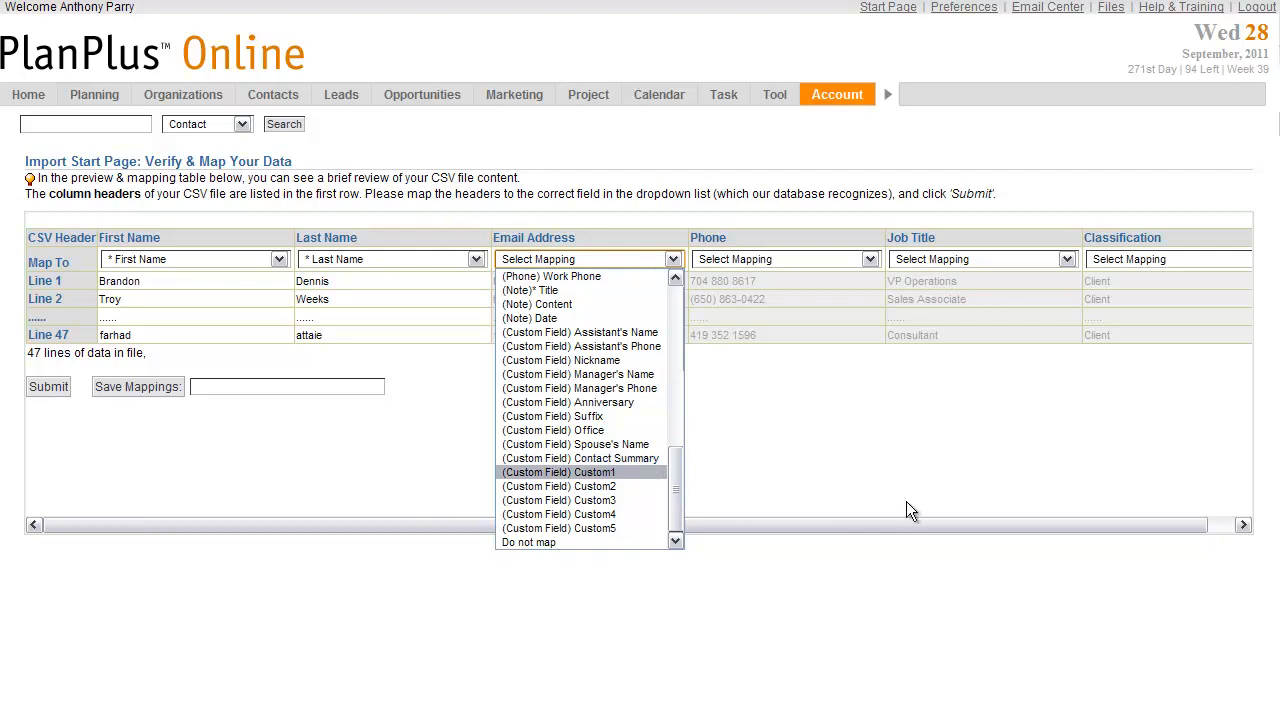
left_click(530, 276)
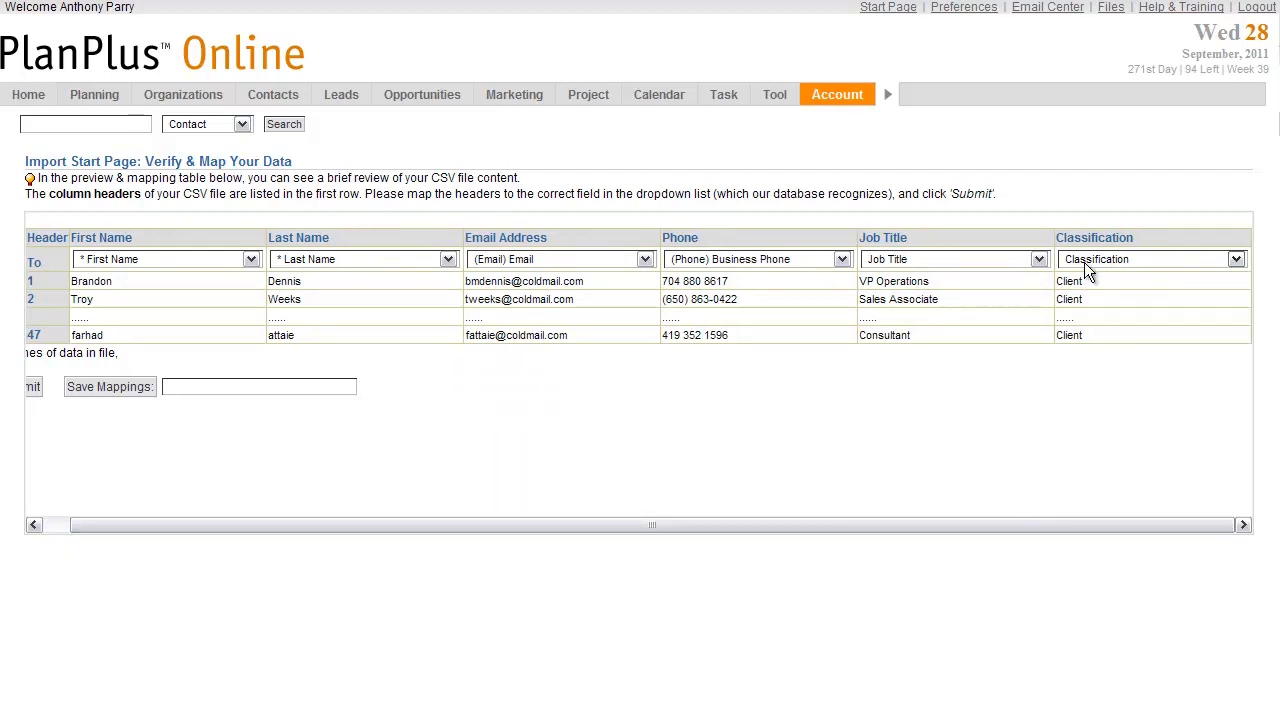
- Map Email, Business Phone, Job Title and Classification columns, then submit the mappings
left_click(1237, 259)
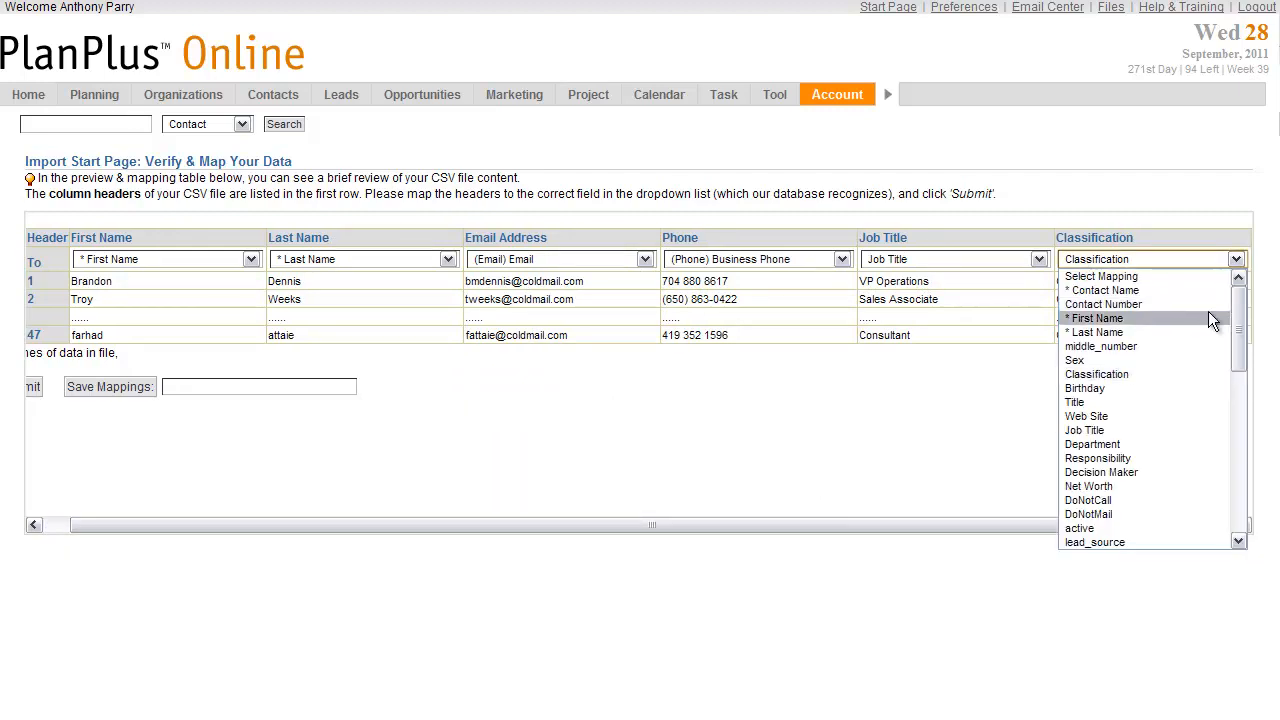
scroll("down", 3)
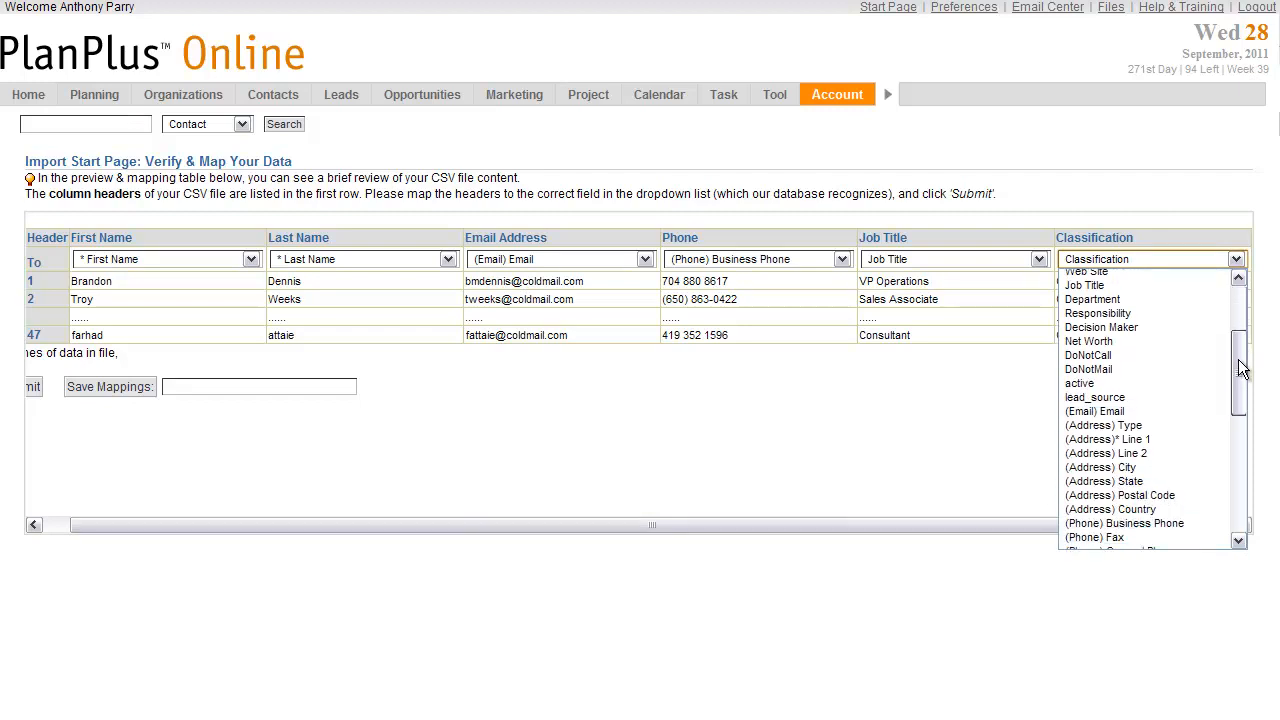
scroll("down", 3)
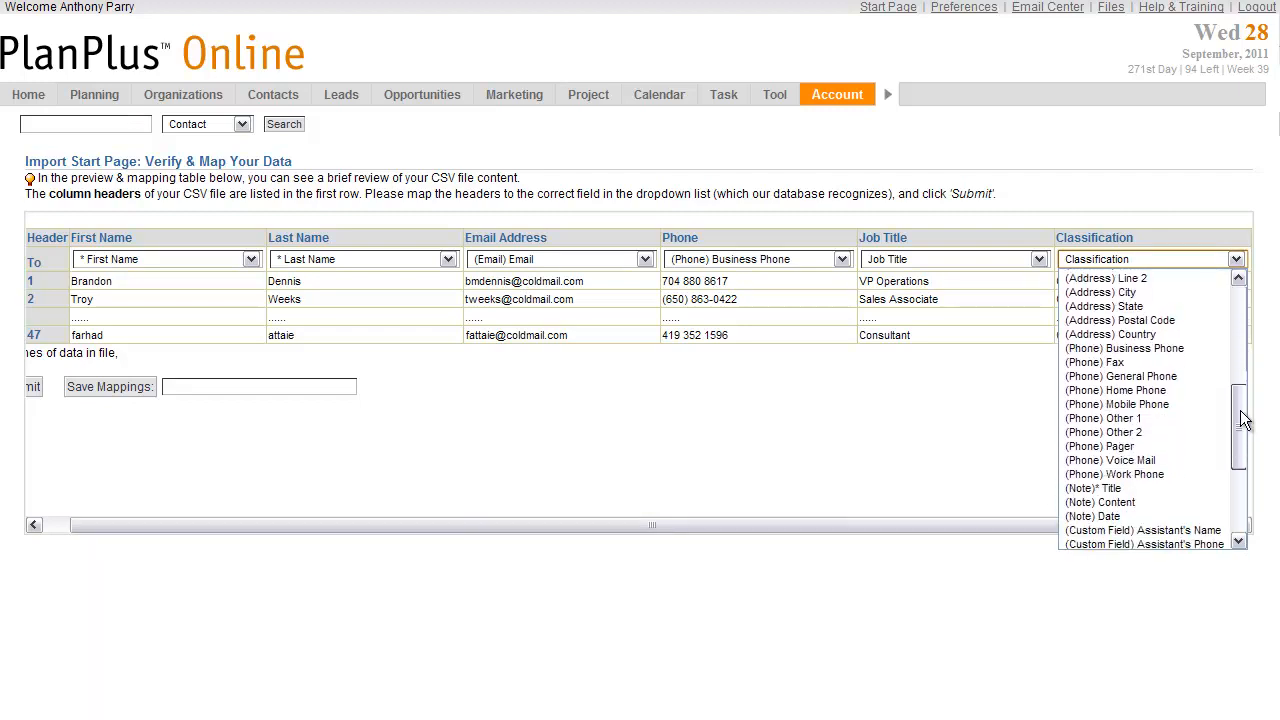
scroll("down", 3)
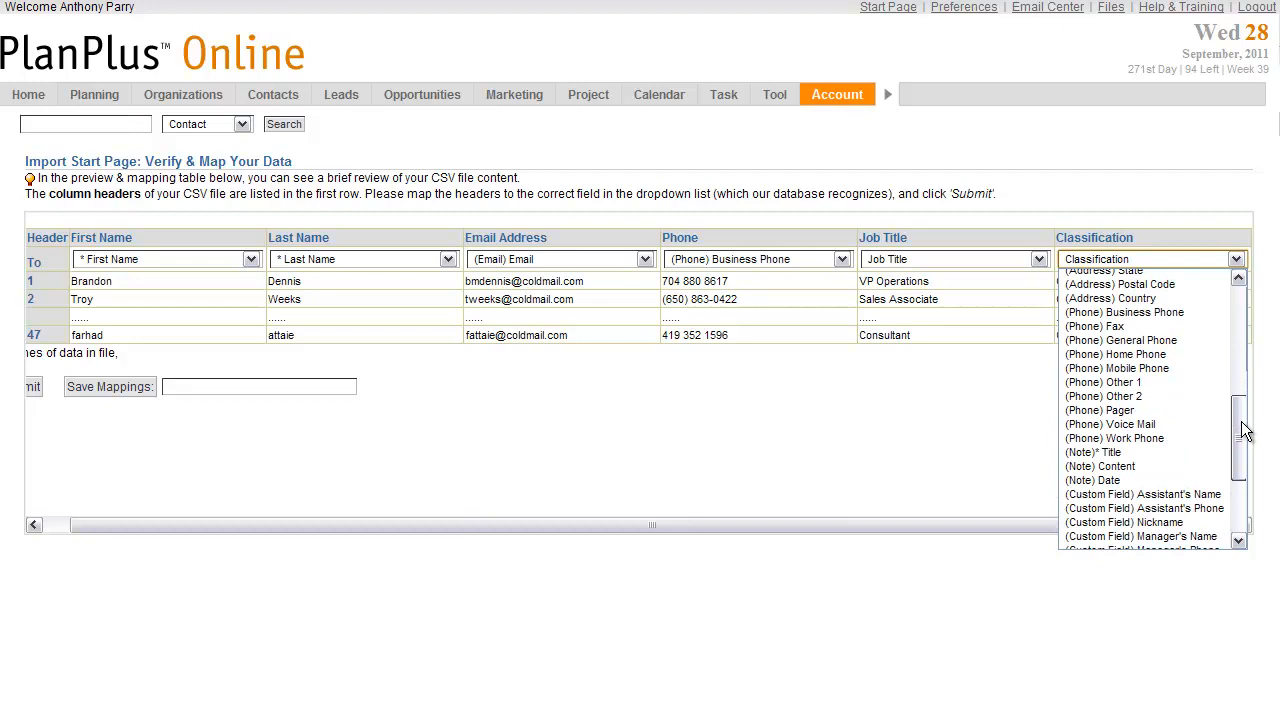
mouse_move(1100, 452)
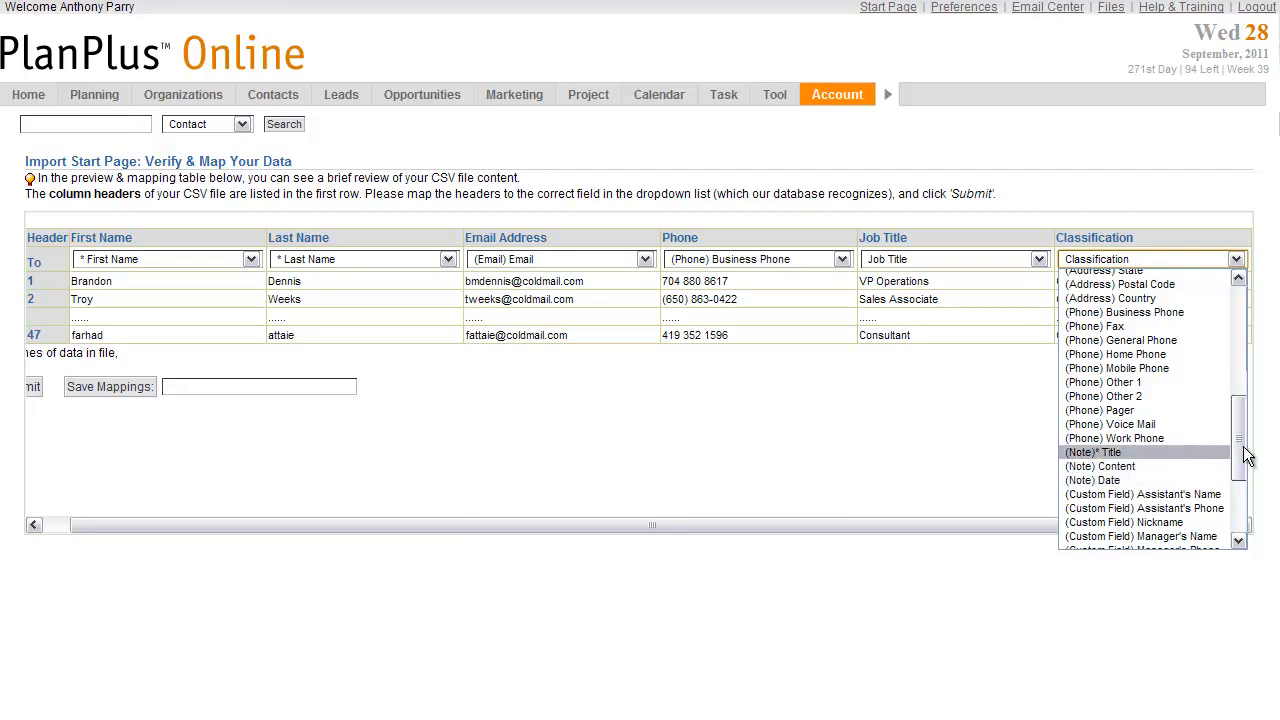
scroll("down", 3)
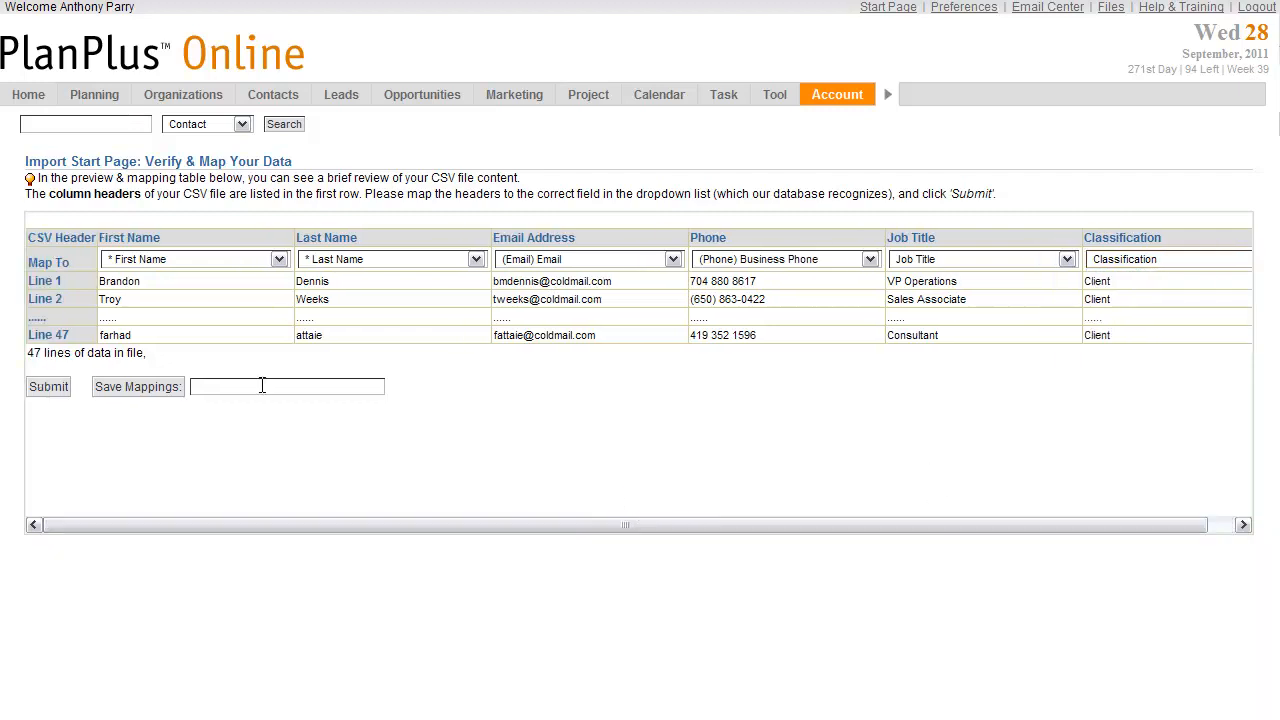
left_click(287, 386)
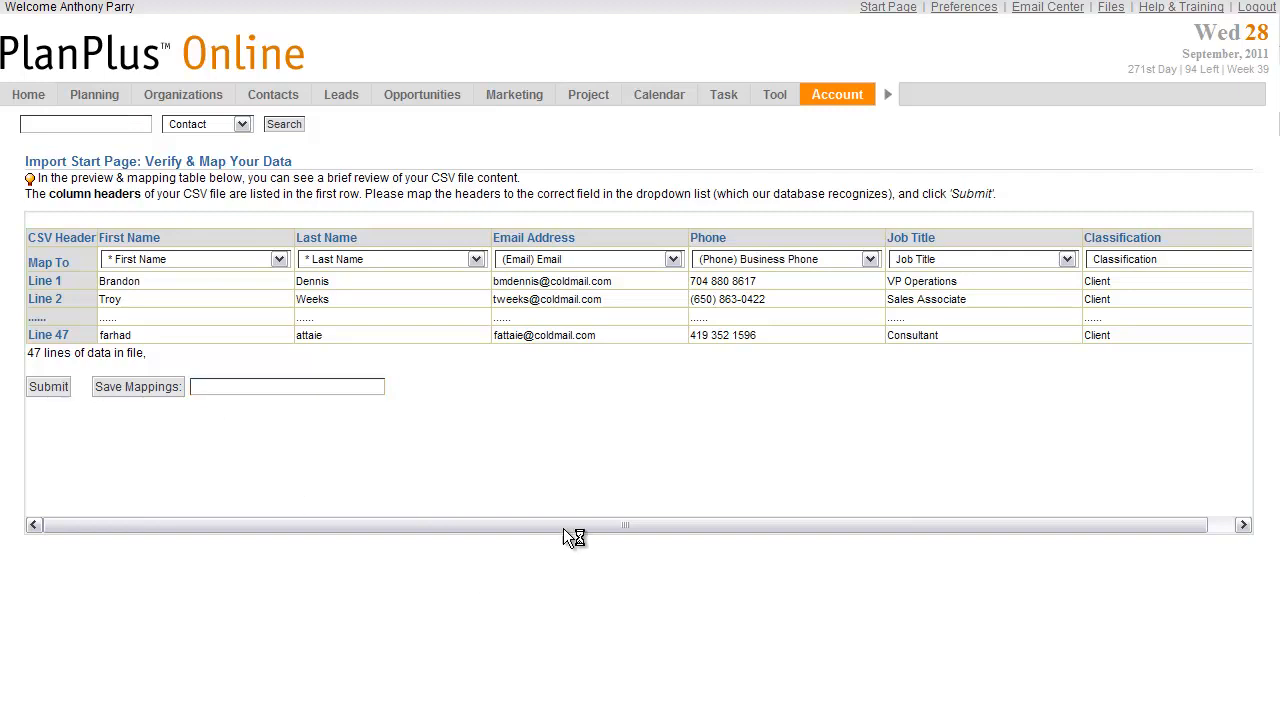
left_click(48, 386)
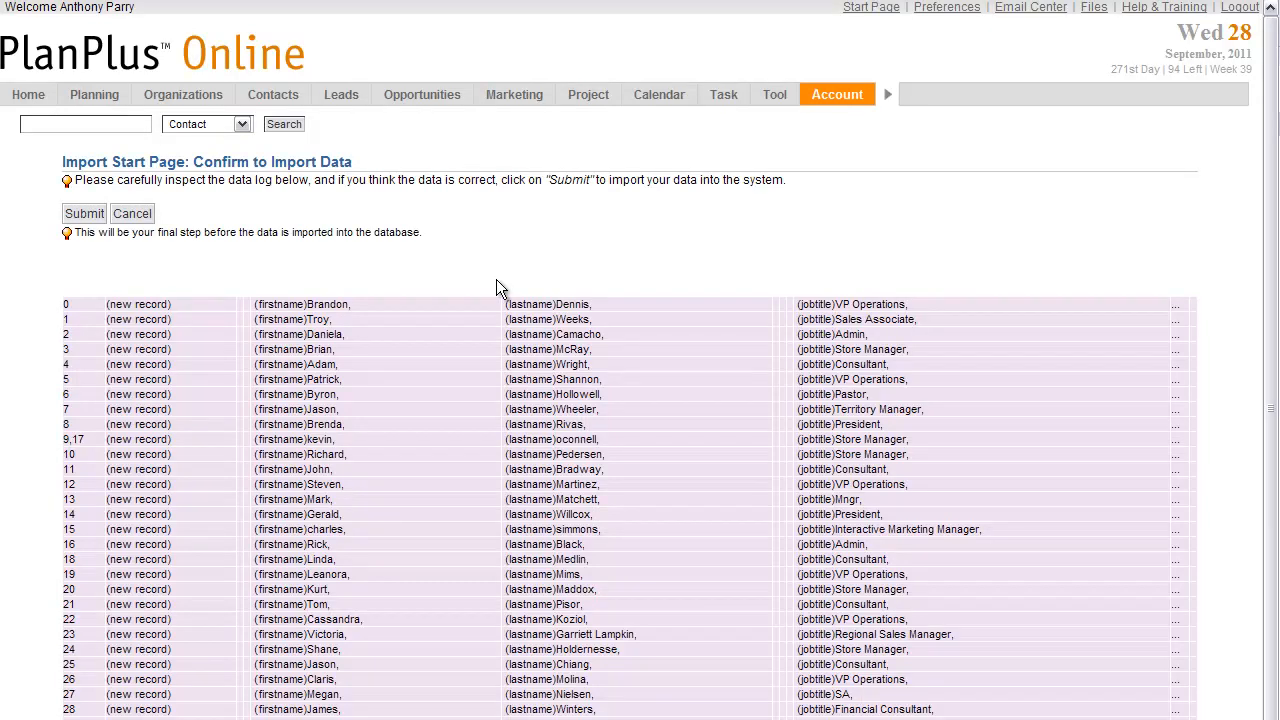
mouse_move(180, 414)
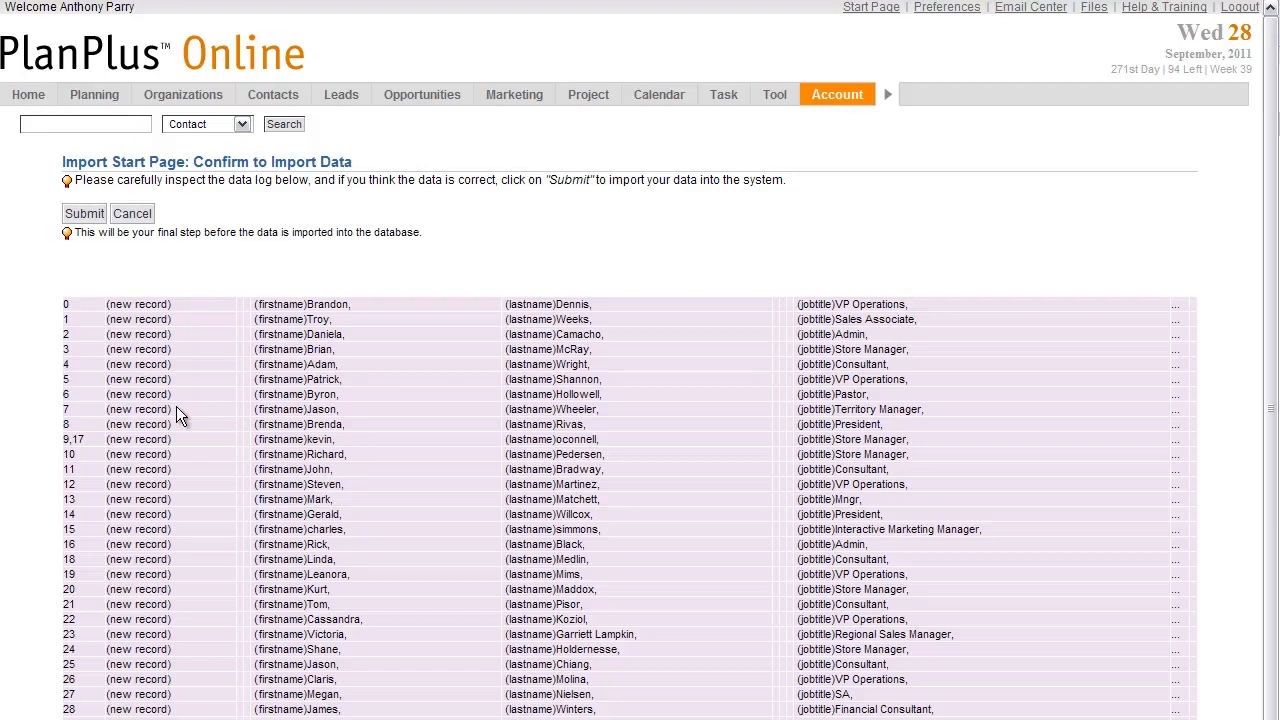
mouse_move(238, 443)
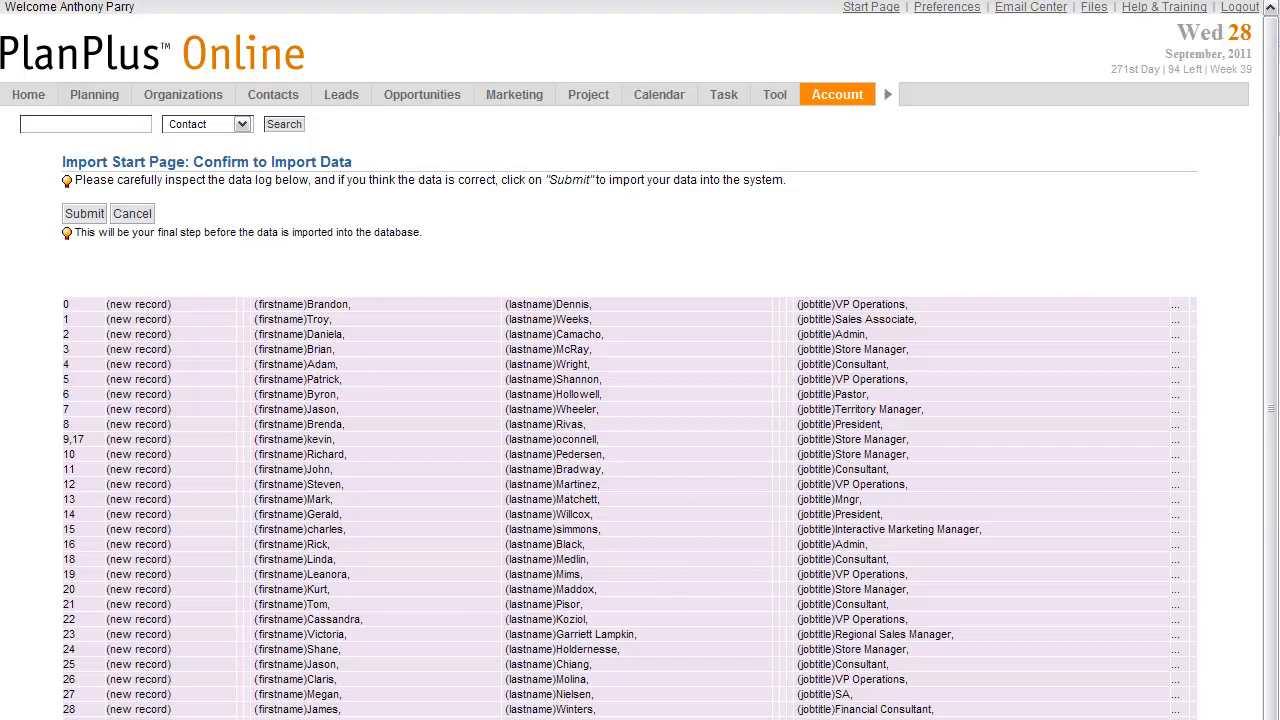
- Confirm the reviewed records so the contact import runs to Finished
left_click(84, 213)
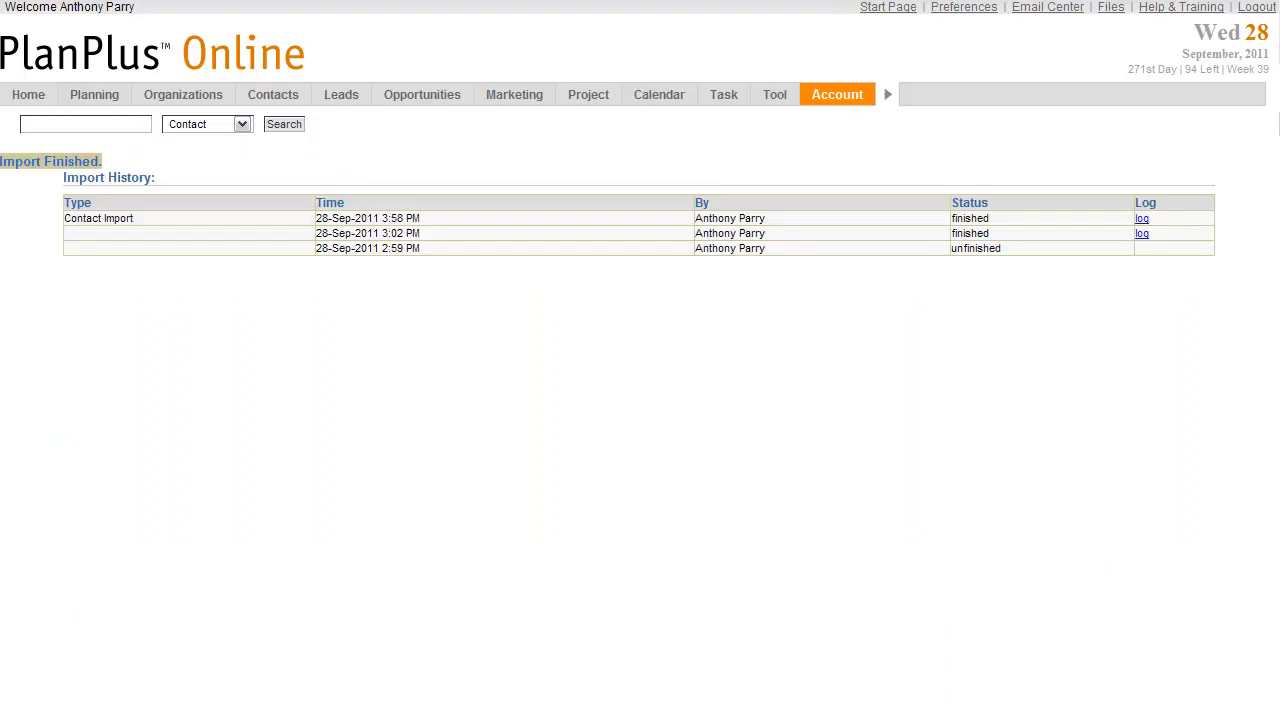
mouse_move(738, 305)
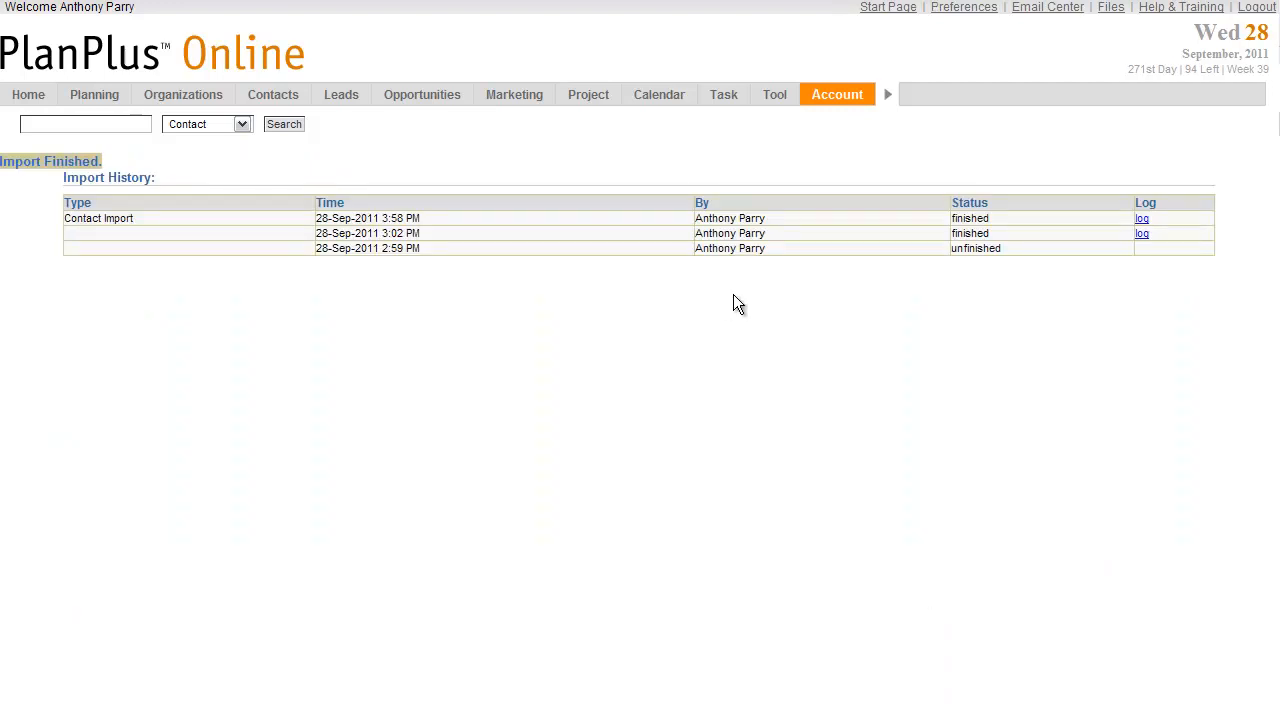
mouse_move(925, 280)
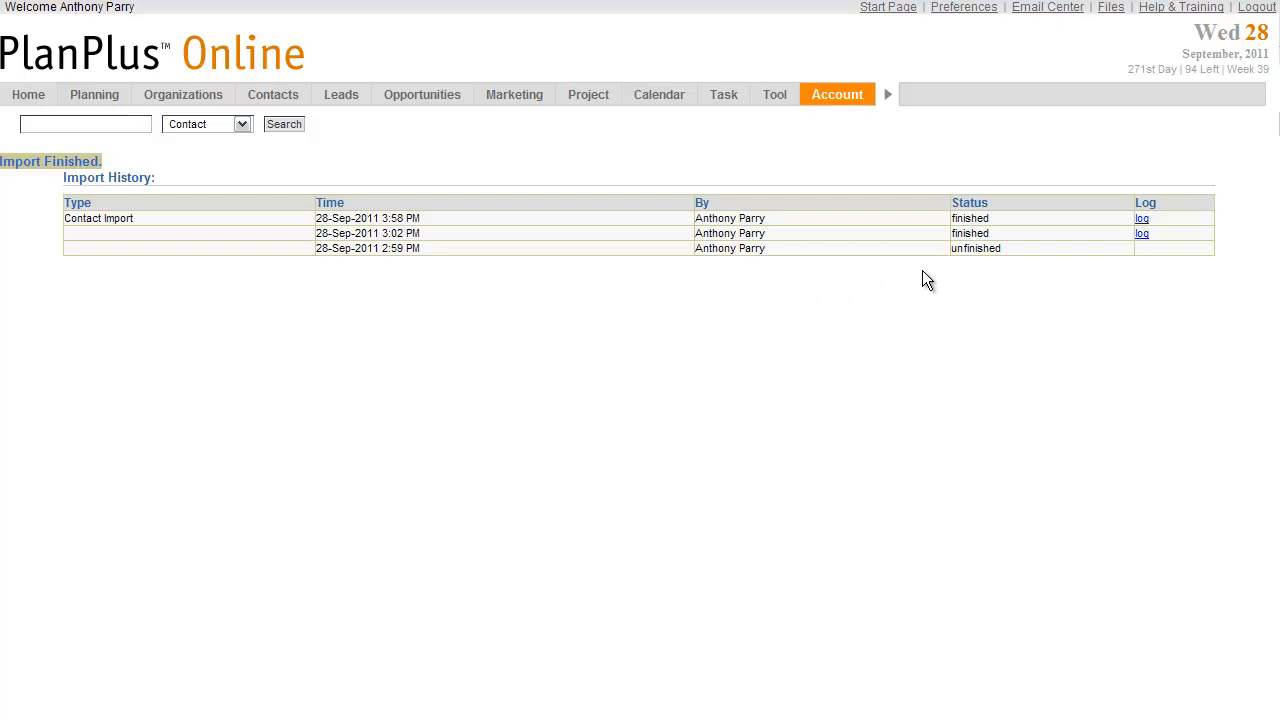
- Show the Contacts menu with Summary, New, Views/Reports and Lists options
left_click(273, 94)
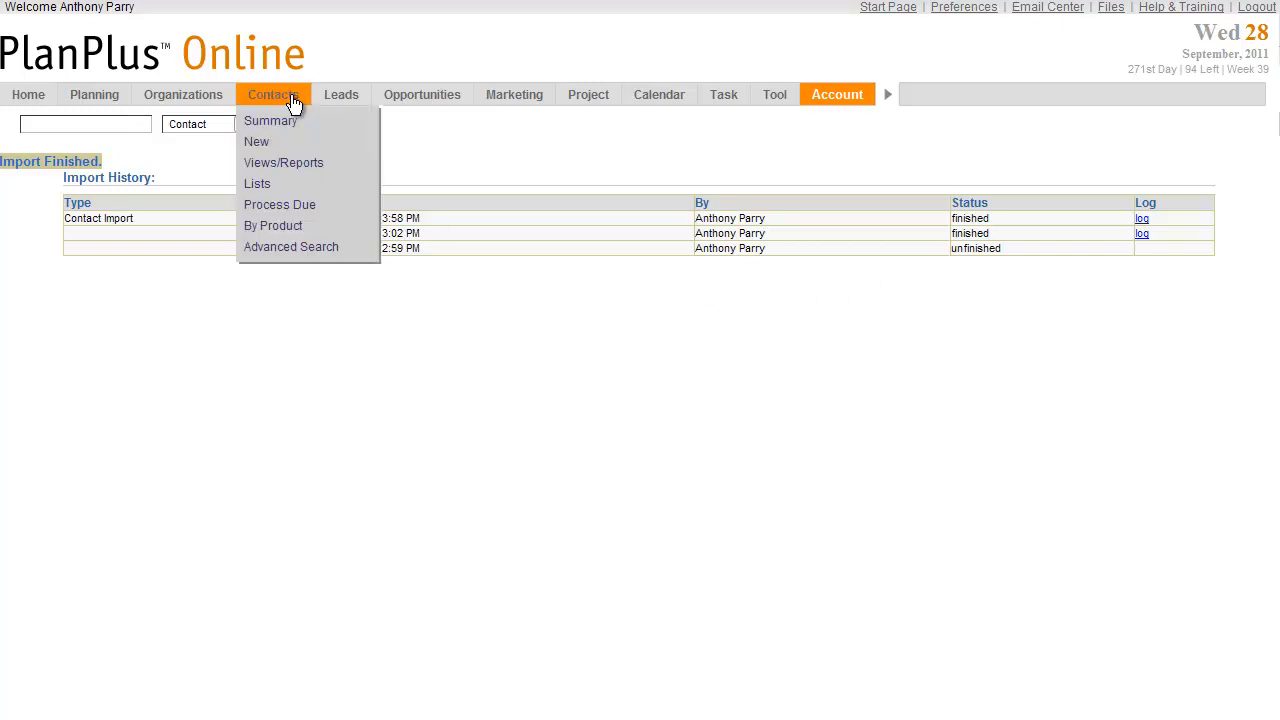
mouse_move(297, 120)
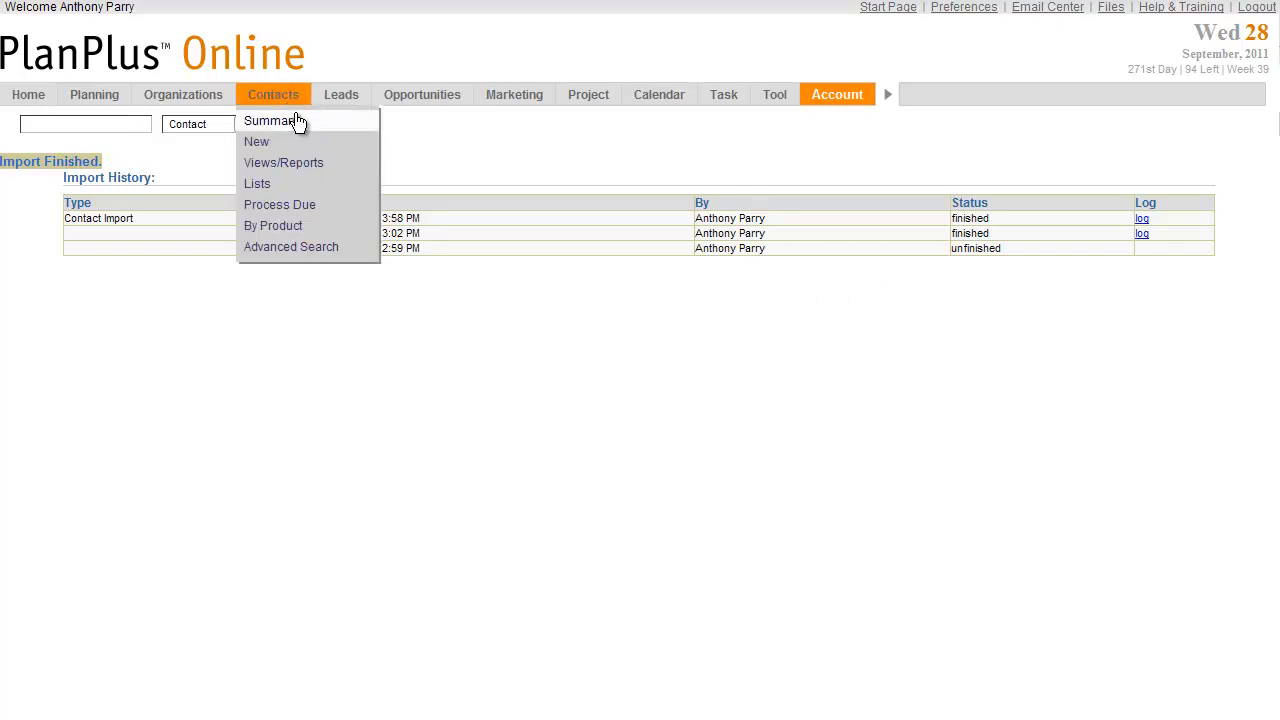